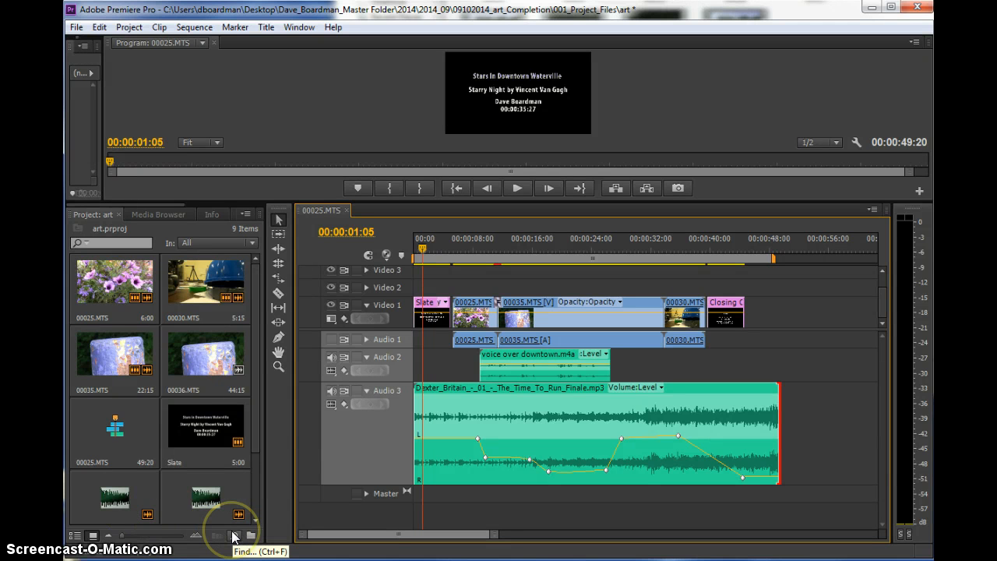
pyautogui.moveTo(298, 527)
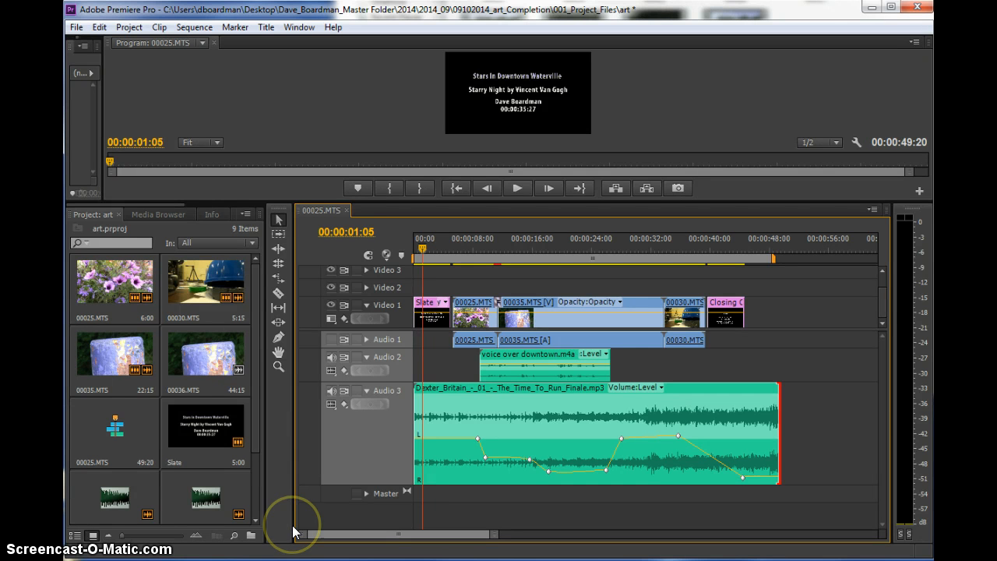
pyautogui.moveTo(546, 319)
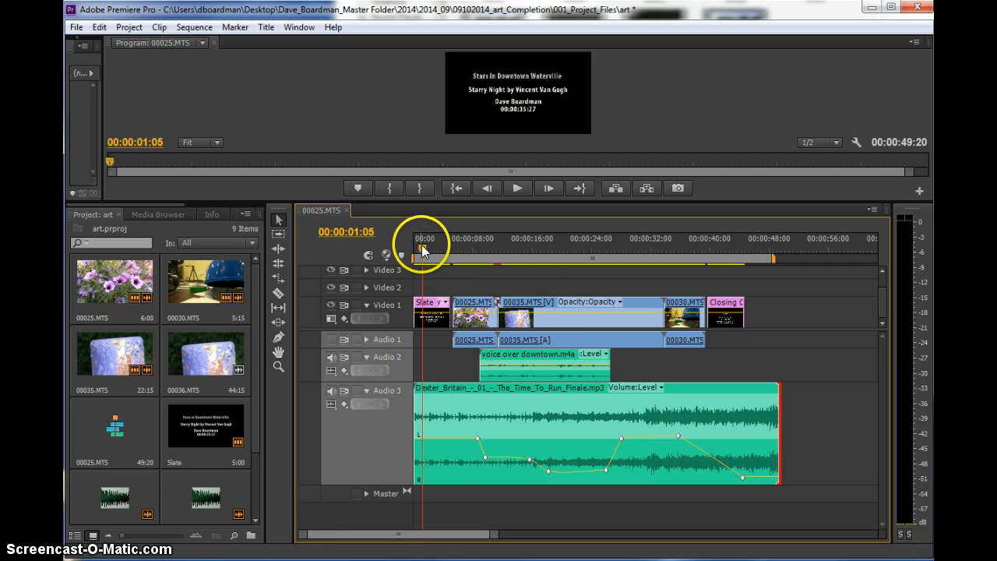
# Move the playhead into the rusty blue object clip 00035.MTS, about 13 seconds in.
pyautogui.click(515, 244)
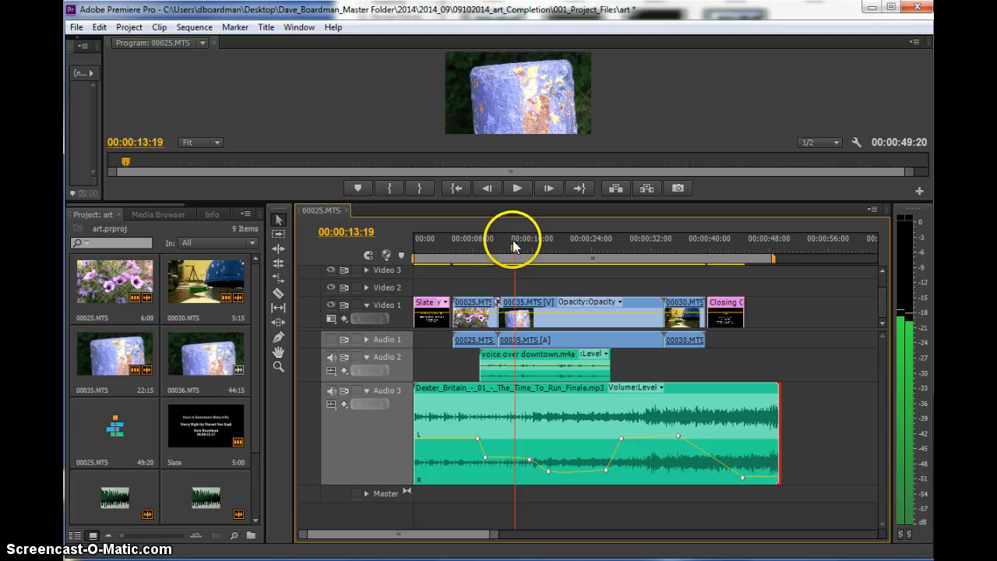
pyautogui.click(530, 238)
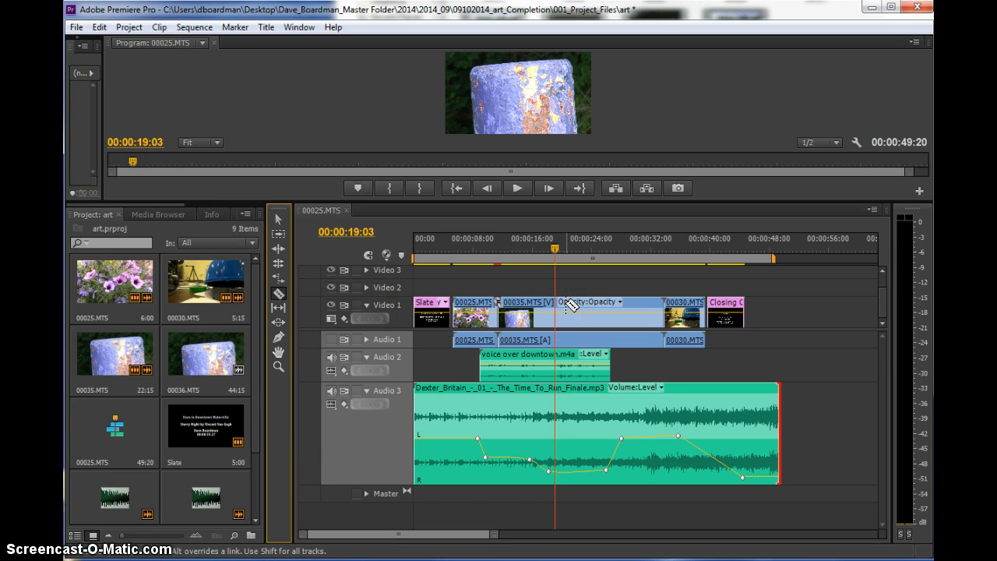
pyautogui.moveTo(559, 304)
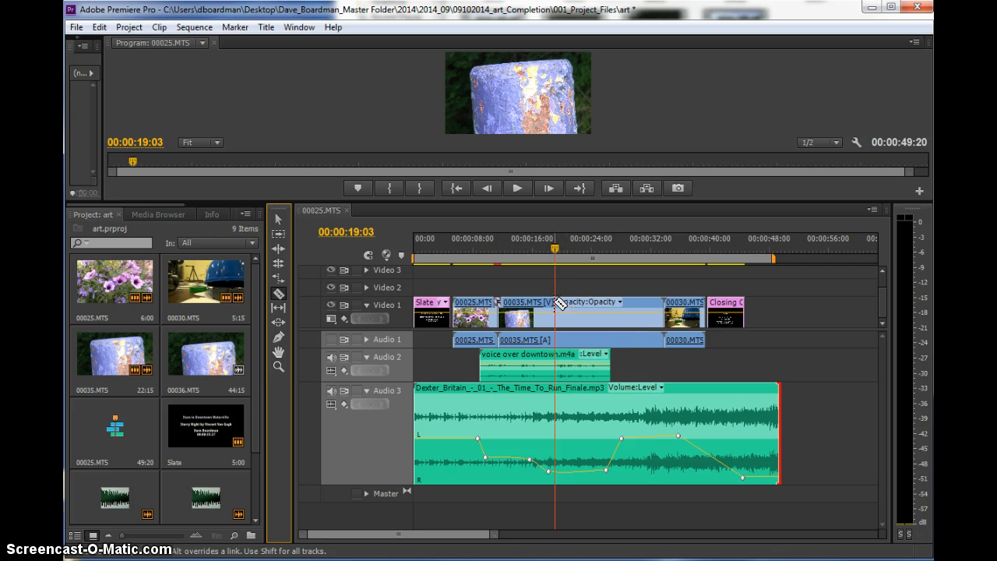
pyautogui.moveTo(559, 305)
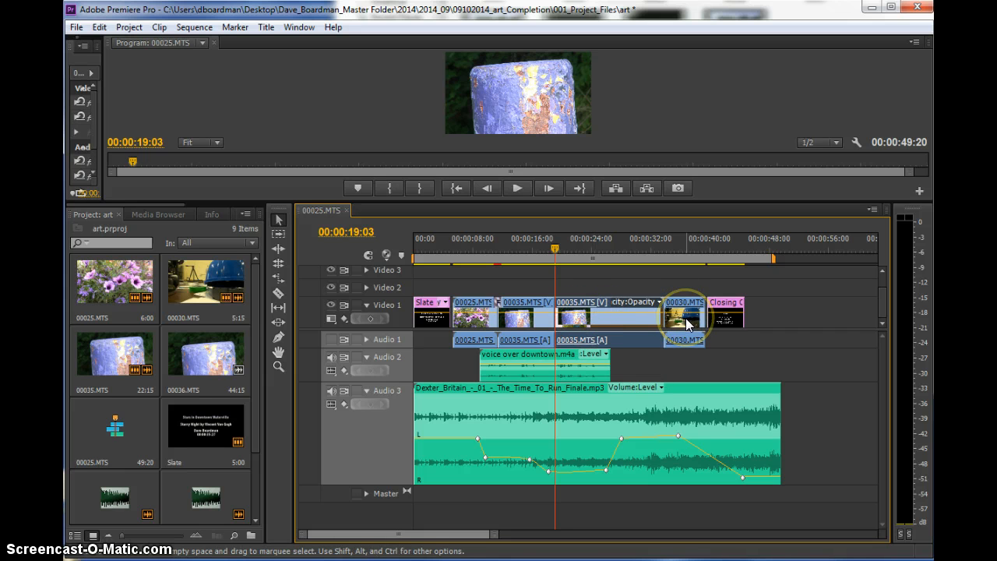
# Insert 00030.MTS between the 00035.MTS halves and close the voice-over gap behind it.
pyautogui.moveTo(685, 316); pyautogui.dragTo(693, 323)
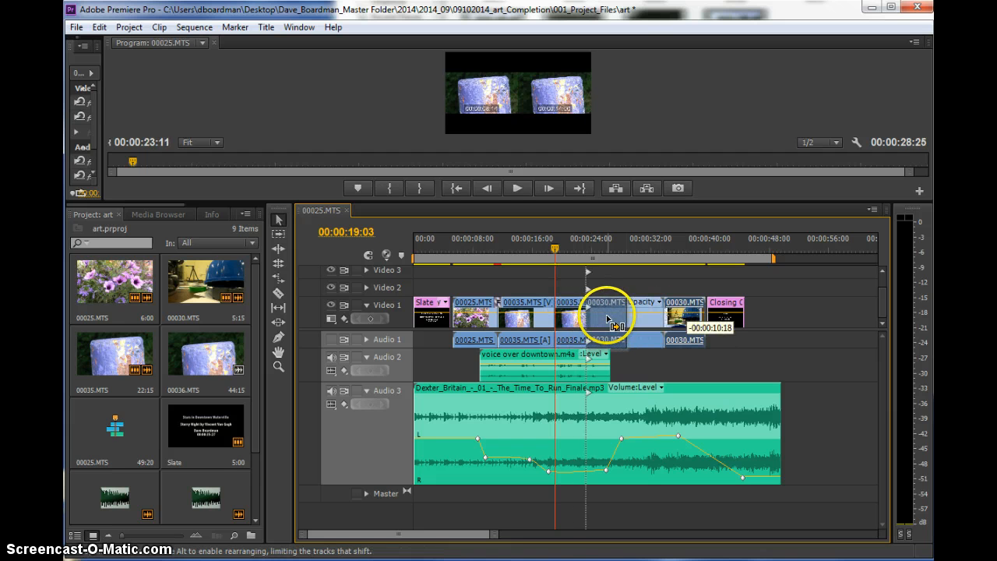
pyautogui.moveTo(608, 317); pyautogui.dragTo(581, 318)
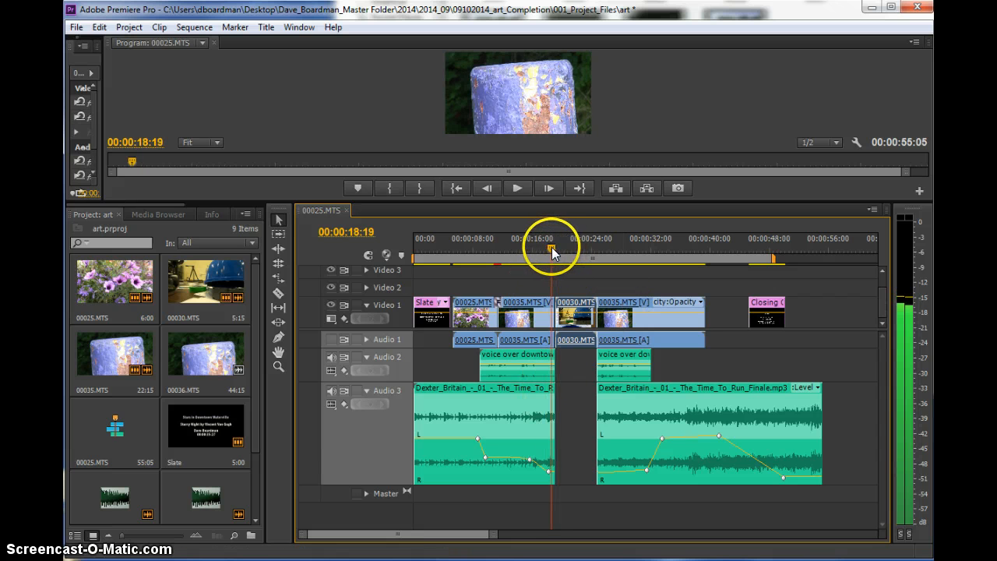
pyautogui.click(598, 239)
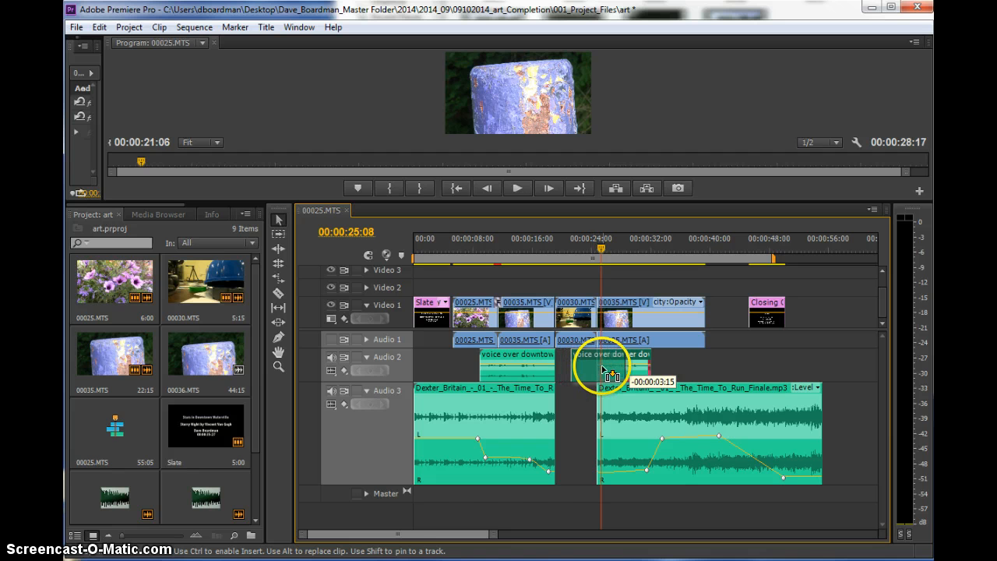
pyautogui.moveTo(604, 366); pyautogui.dragTo(592, 365)
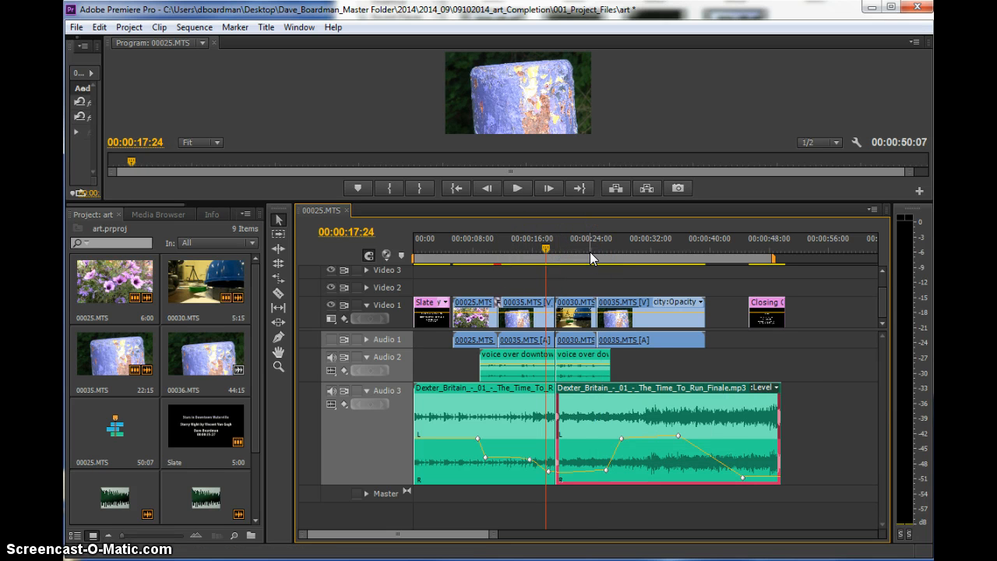
pyautogui.click(517, 188)
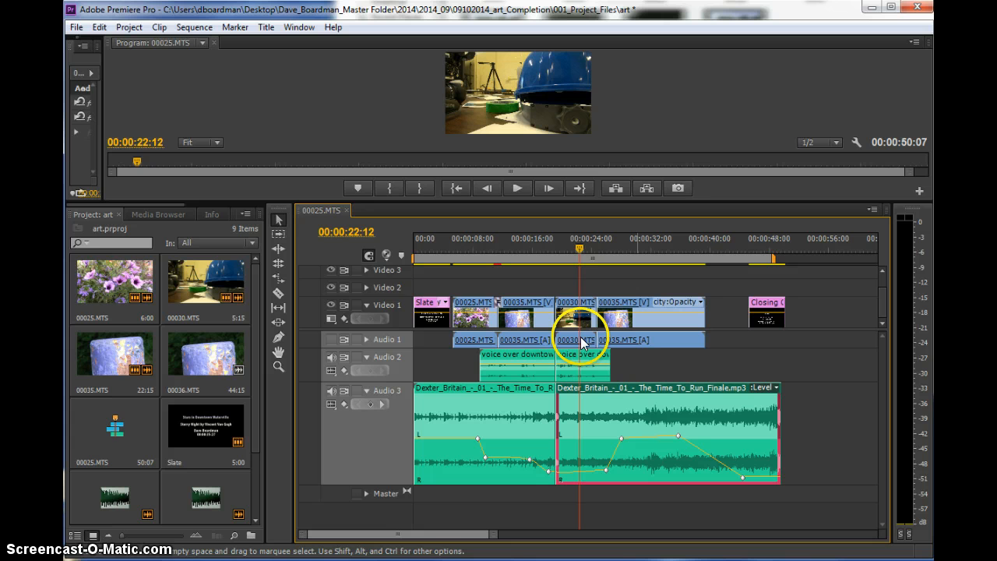
pyautogui.moveTo(634, 307)
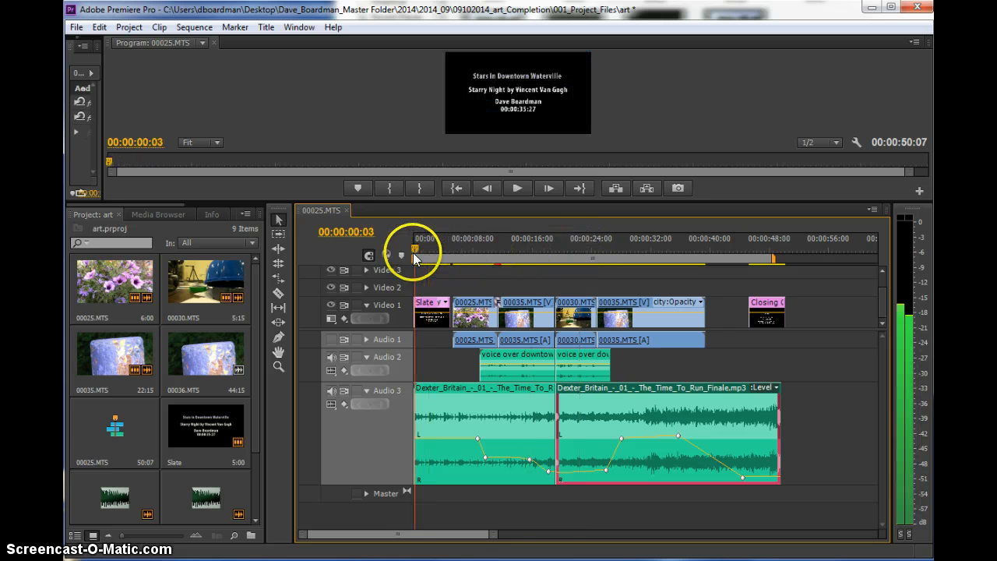
# Return to the sequence start and lower the music clip's first volume keyframe to silence.
pyautogui.click(517, 187)
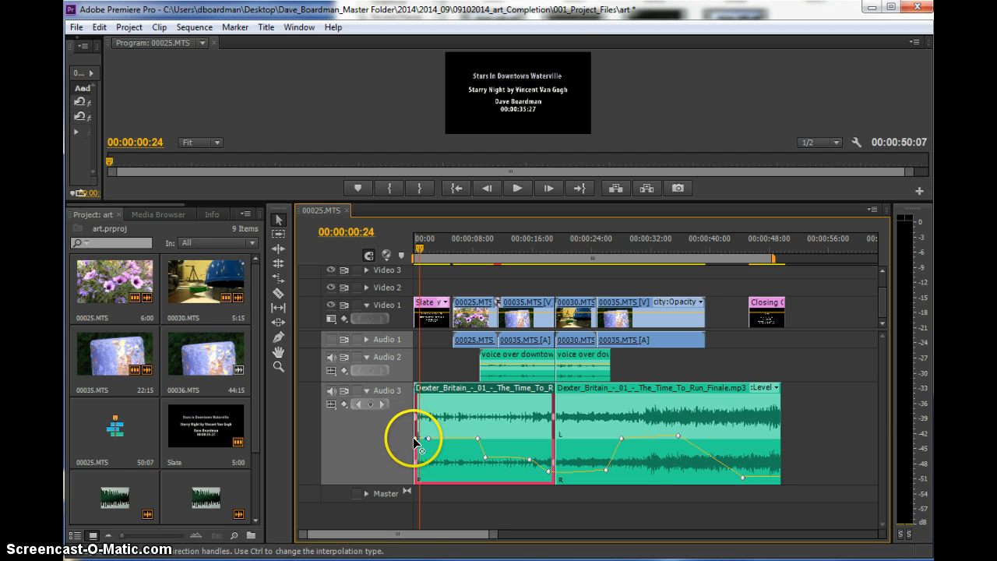
pyautogui.moveTo(429, 461)
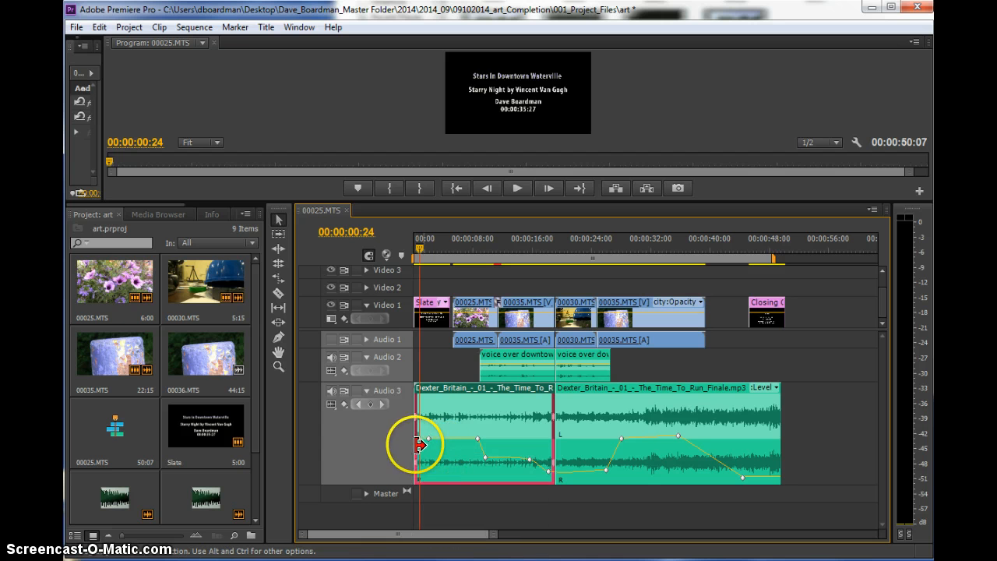
pyautogui.moveTo(419, 444); pyautogui.dragTo(416, 478)
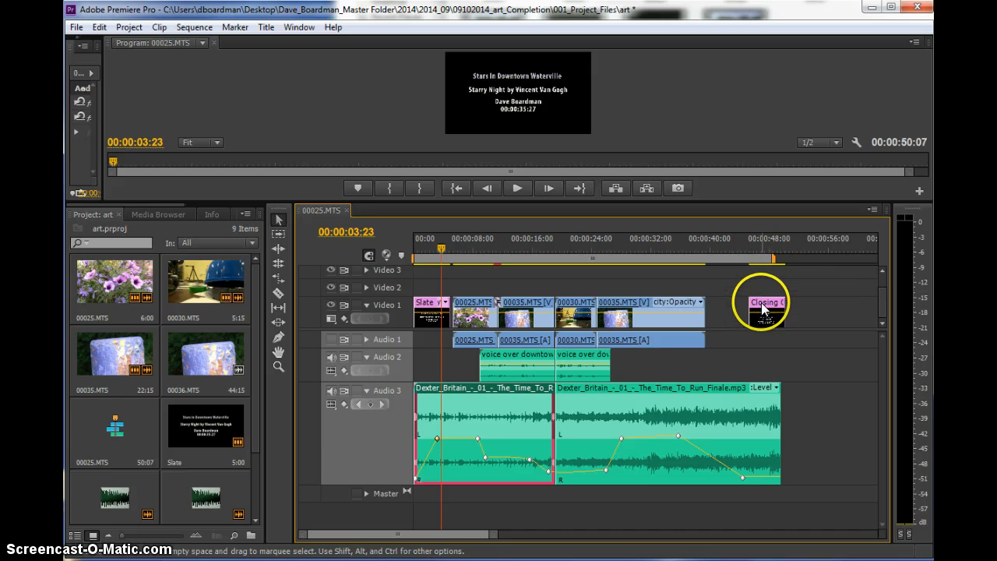
# Drag the Closing title left toward the last clip, making the sequence 49:20 long.
pyautogui.moveTo(763, 304); pyautogui.dragTo(728, 304)
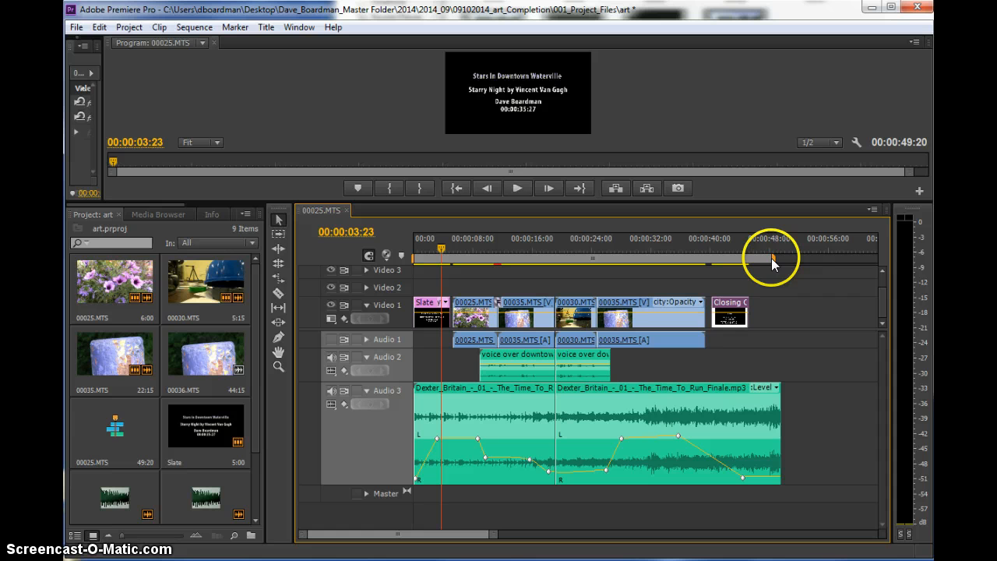
pyautogui.moveTo(763, 263)
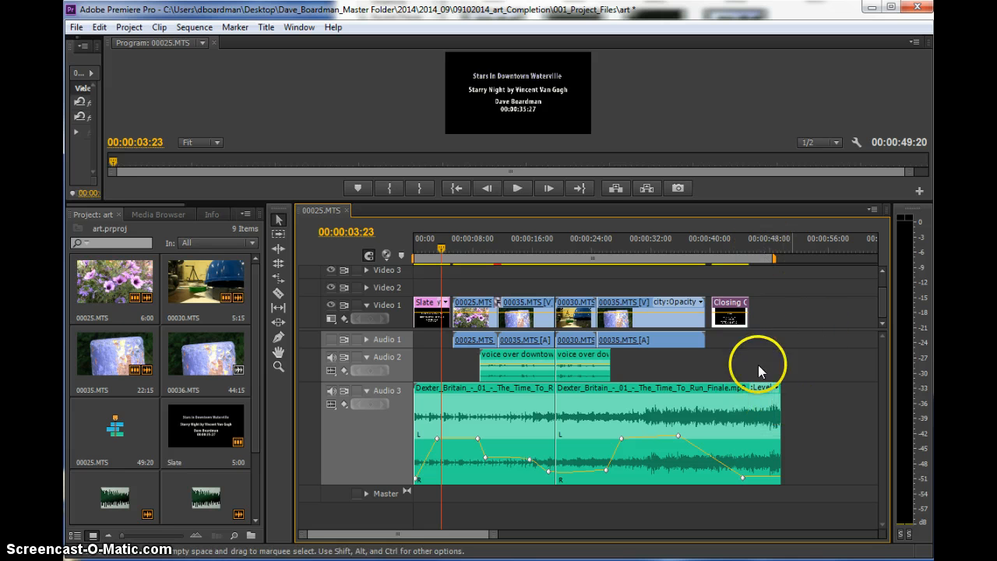
# Save the project and render previews for the entire work area.
pyautogui.click(75, 27)
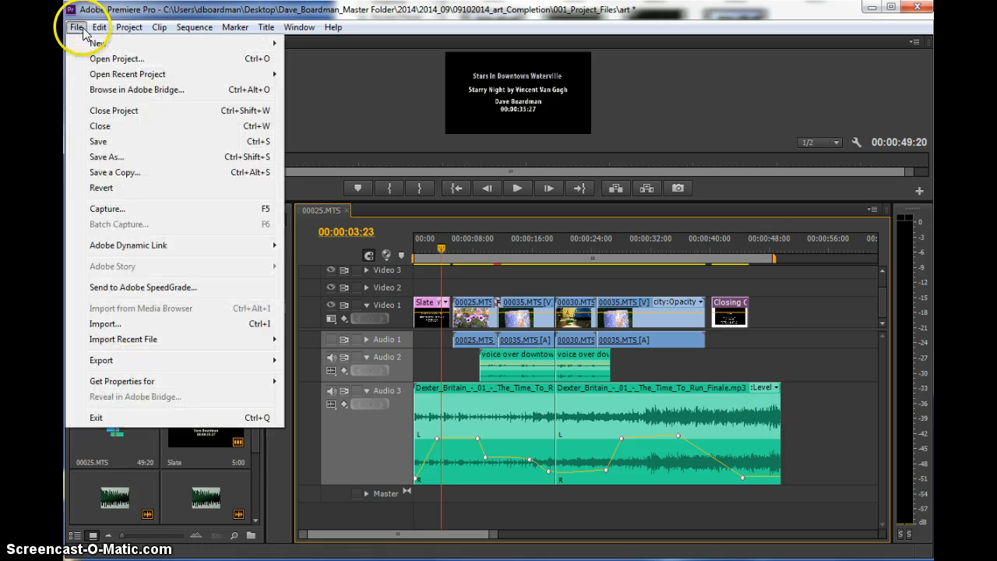
pyautogui.click(194, 26)
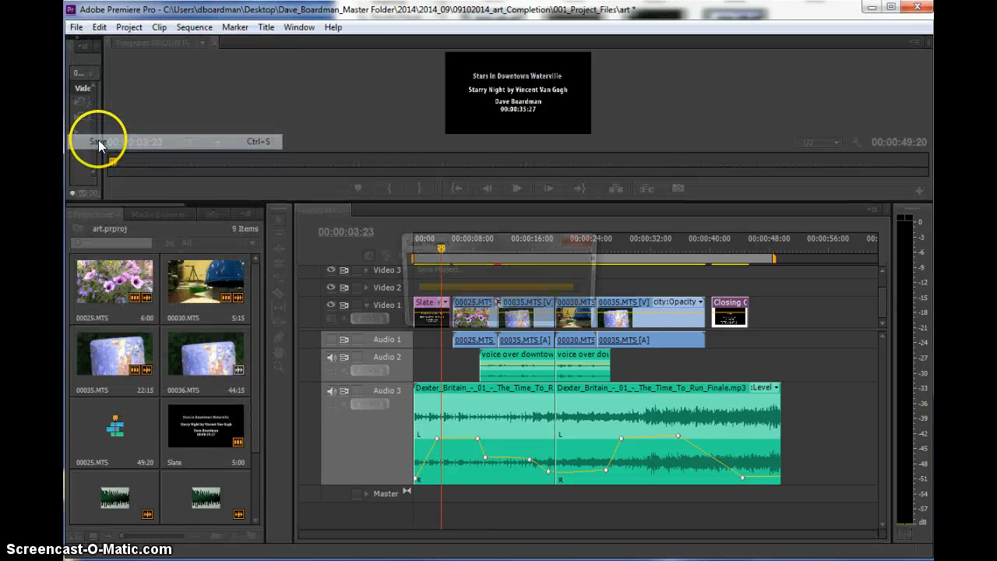
pyautogui.click(194, 27)
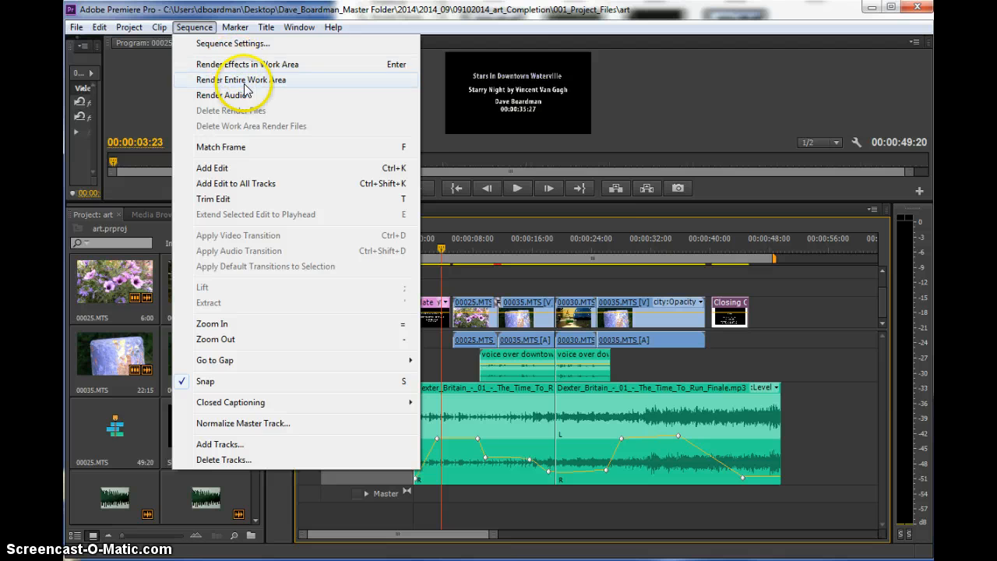
pyautogui.click(239, 79)
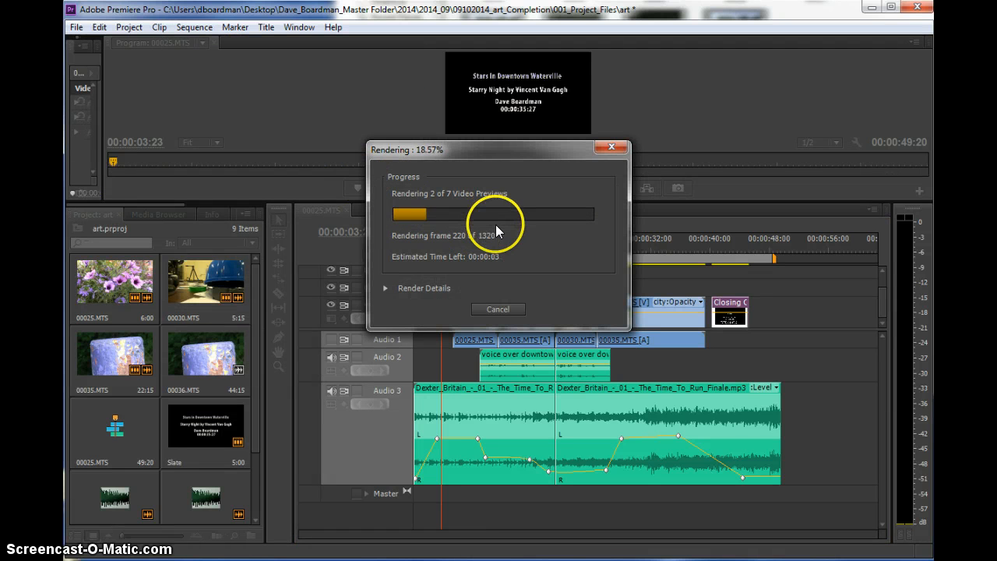
pyautogui.moveTo(529, 235)
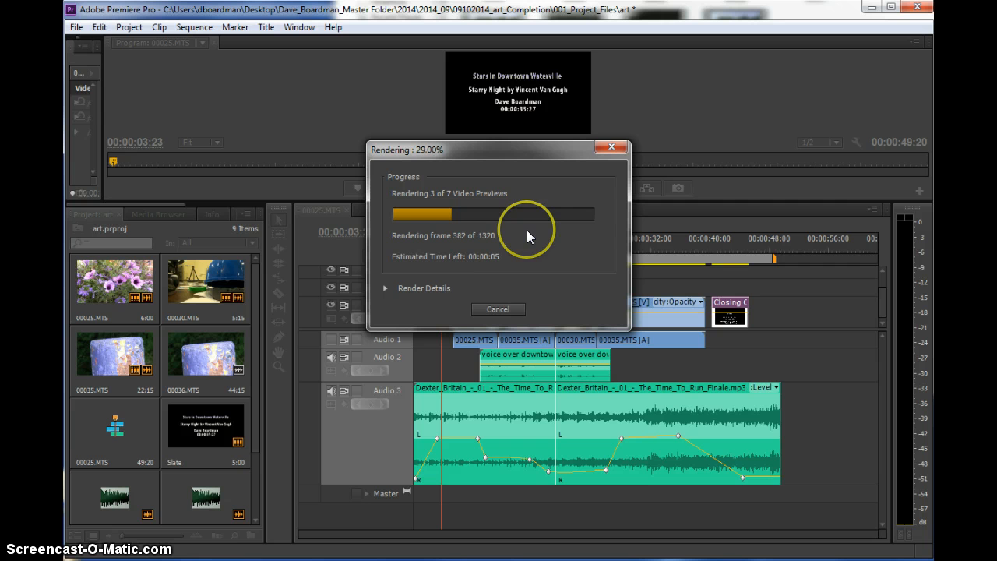
pyautogui.moveTo(490, 268)
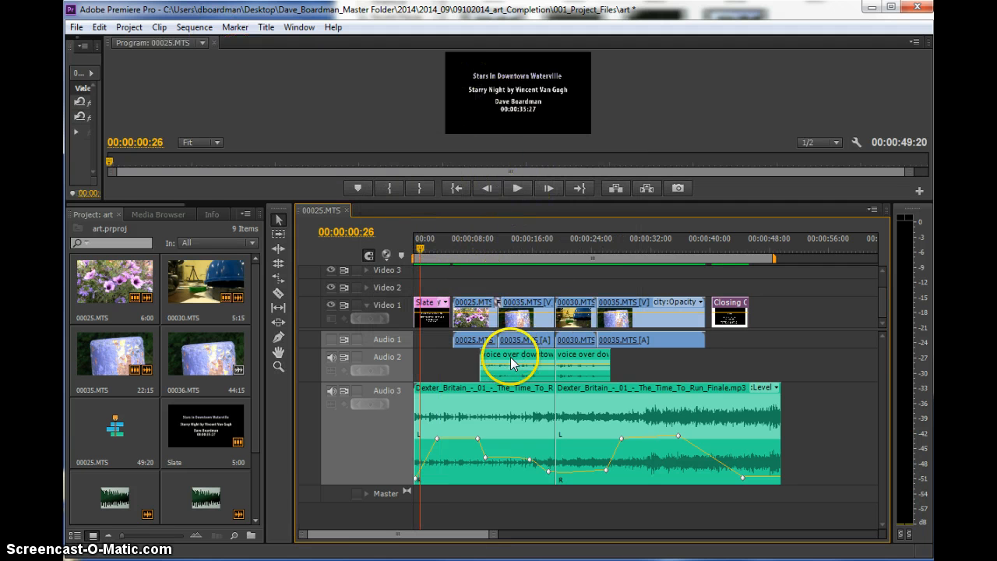
pyautogui.click(75, 28)
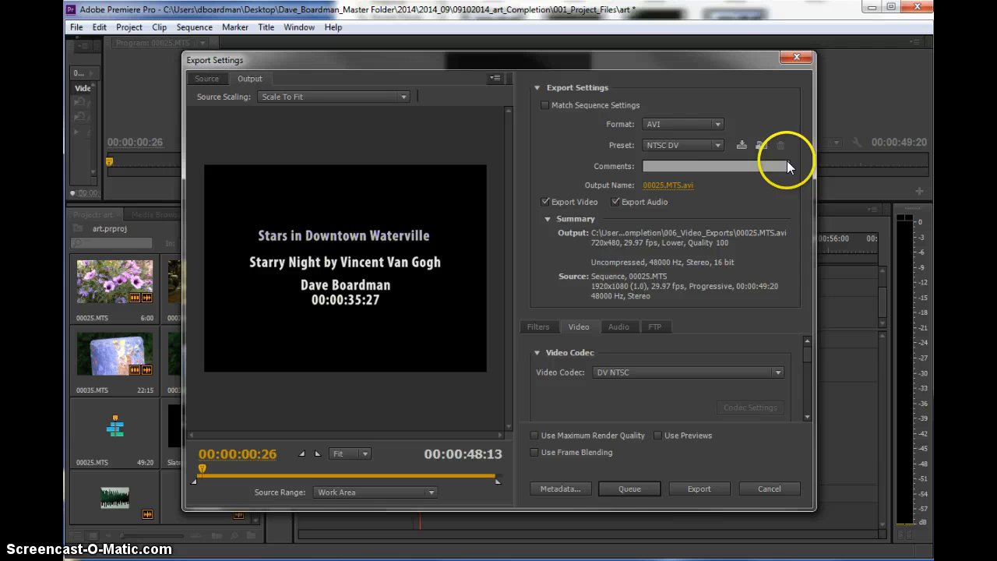
pyautogui.moveTo(662, 125)
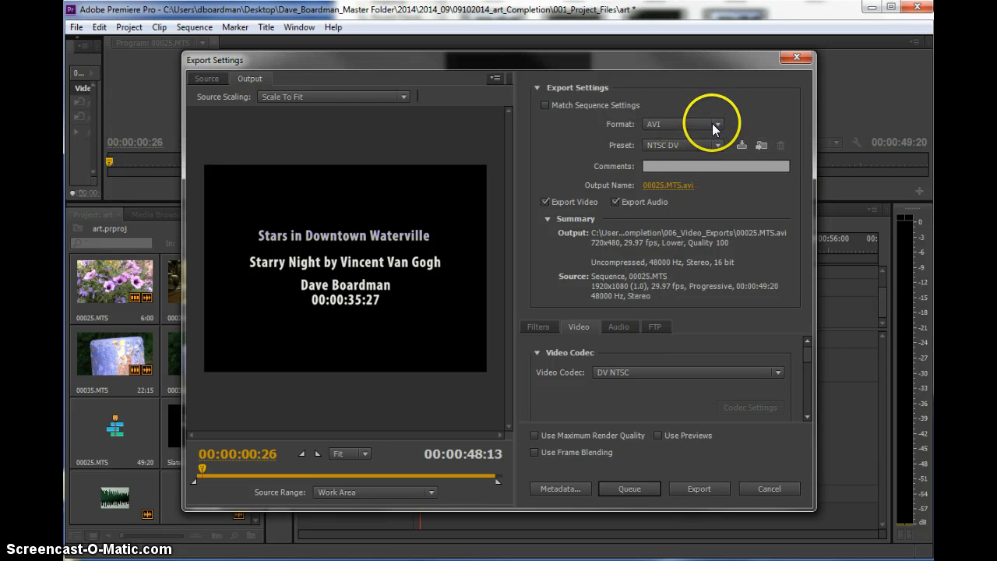
pyautogui.moveTo(718, 124)
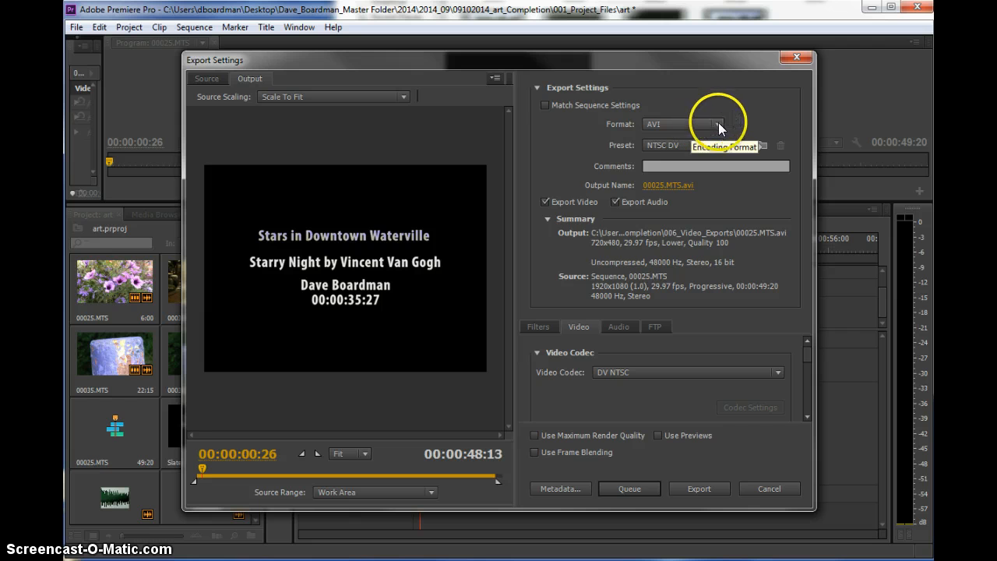
# Set the export format to H.264 with the HD 720p 29.97 preset.
pyautogui.click(681, 124)
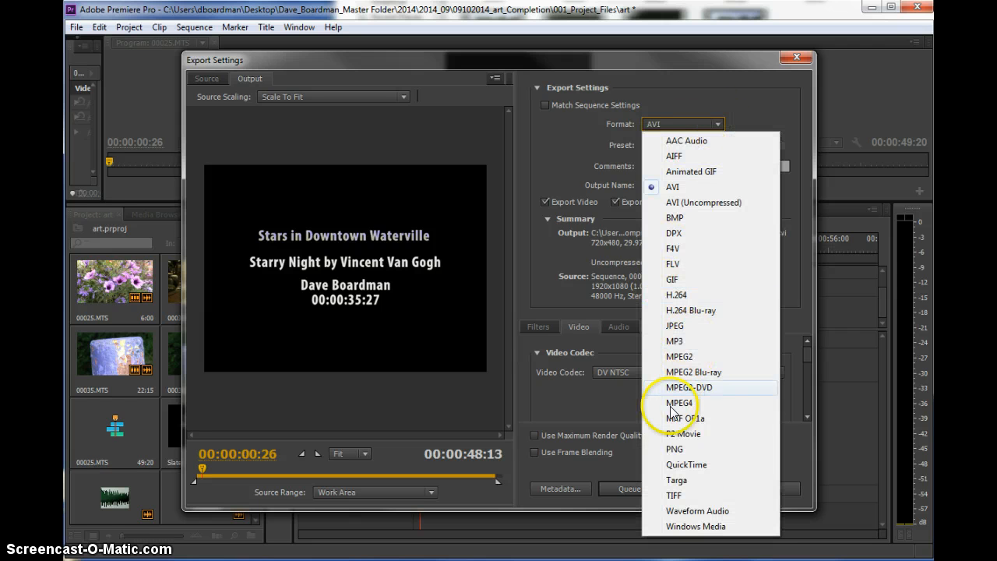
pyautogui.click(672, 186)
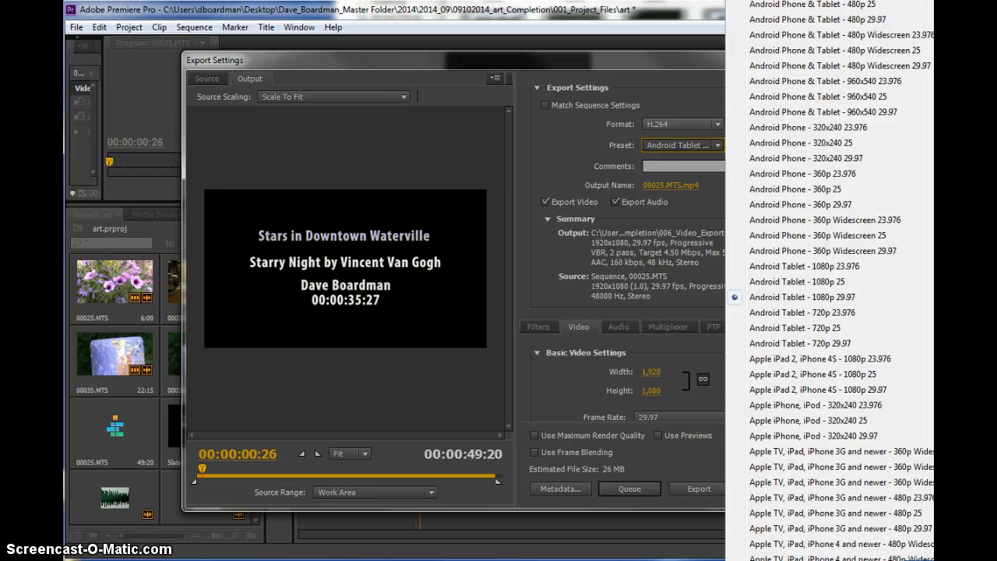
pyautogui.scroll(-3)
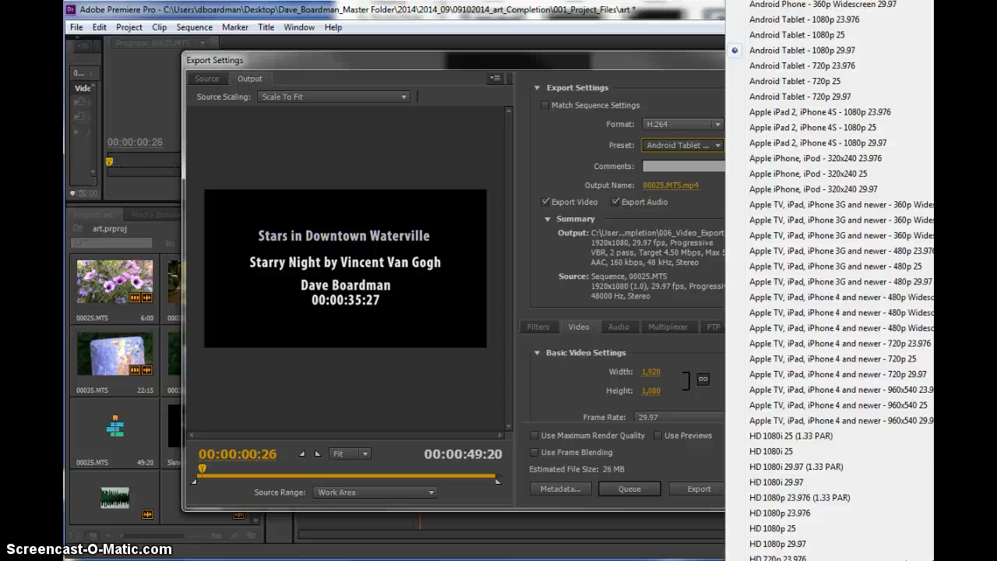
pyautogui.scroll(-3)
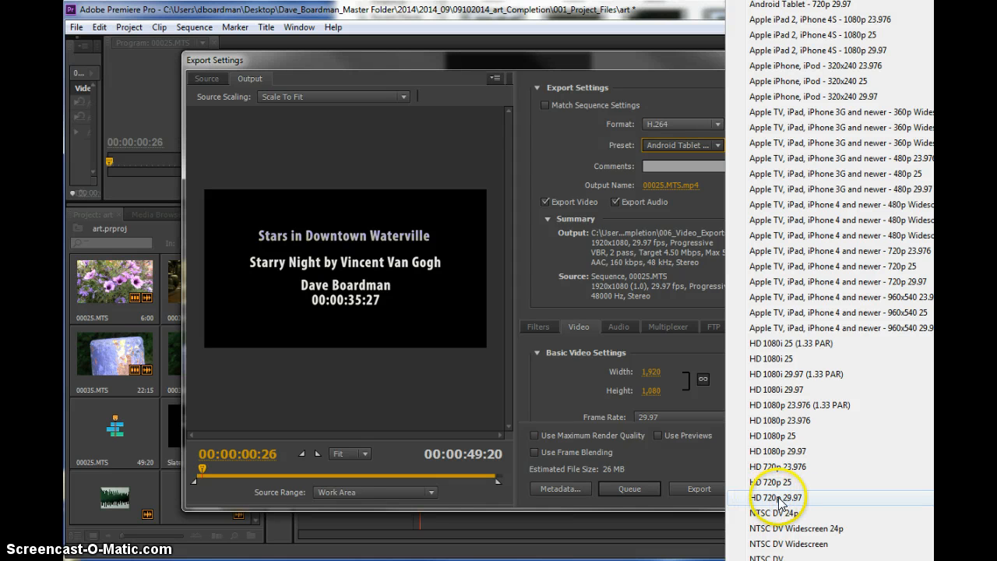
pyautogui.click(776, 497)
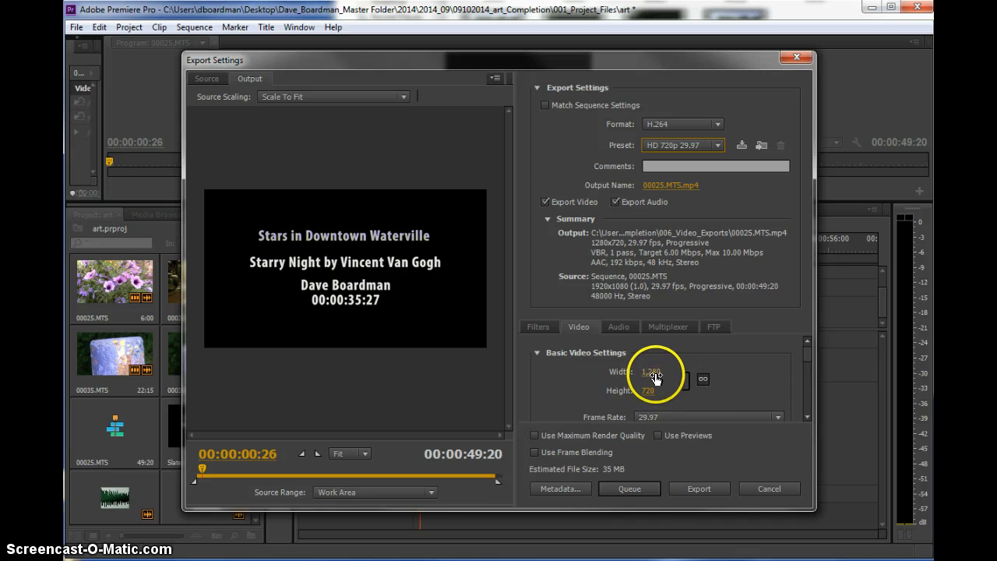
pyautogui.moveTo(641, 487)
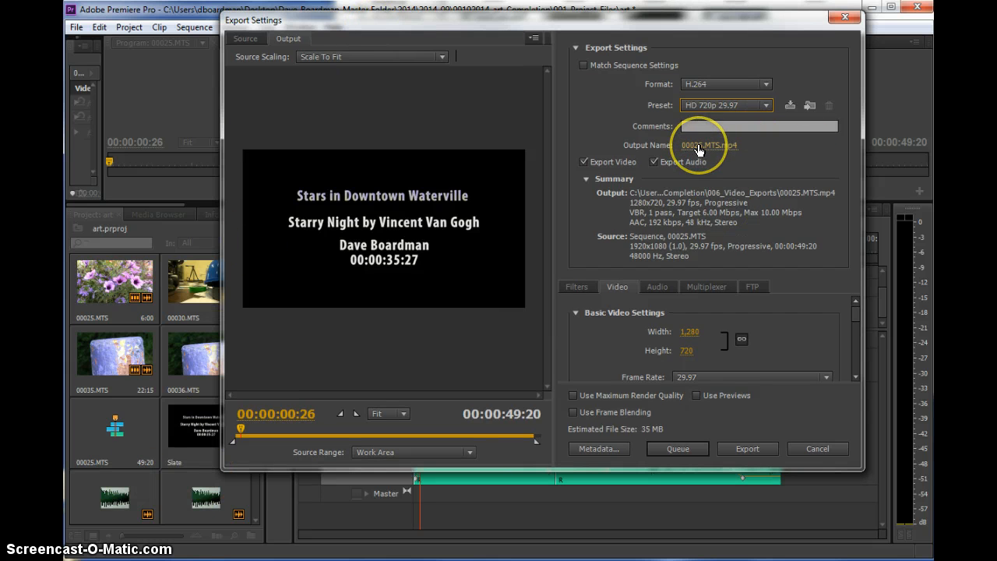
pyautogui.moveTo(698, 148)
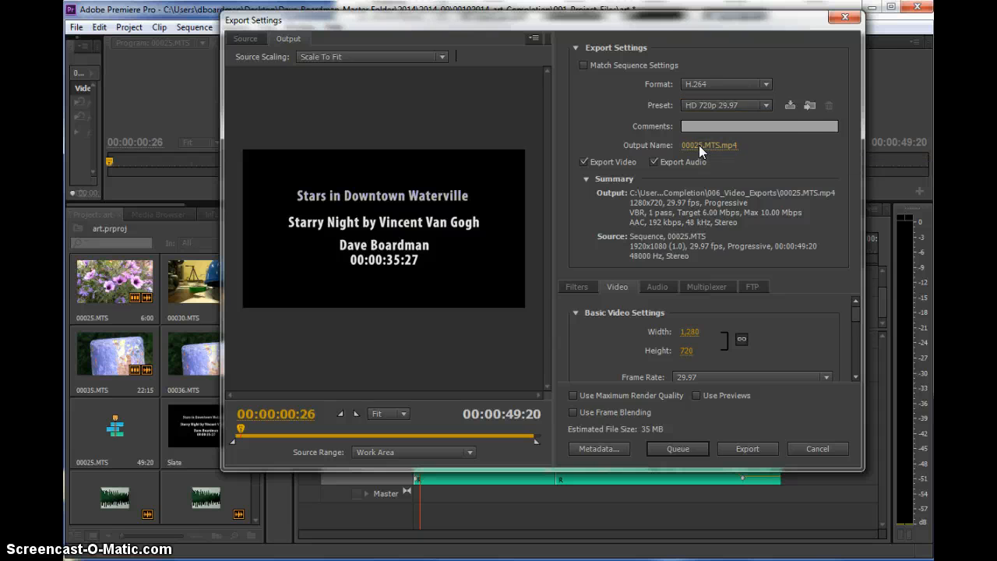
# Name the export 'painting' and save it in Desktop's 09102014_art_Completion > 006_Video_Exports folder.
pyautogui.click(708, 145)
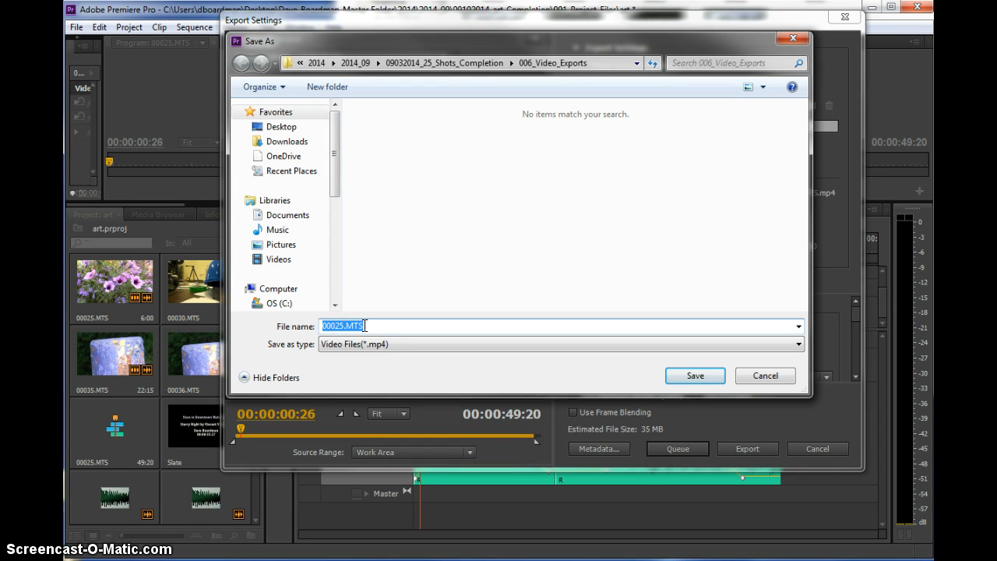
pyautogui.write('paintin')
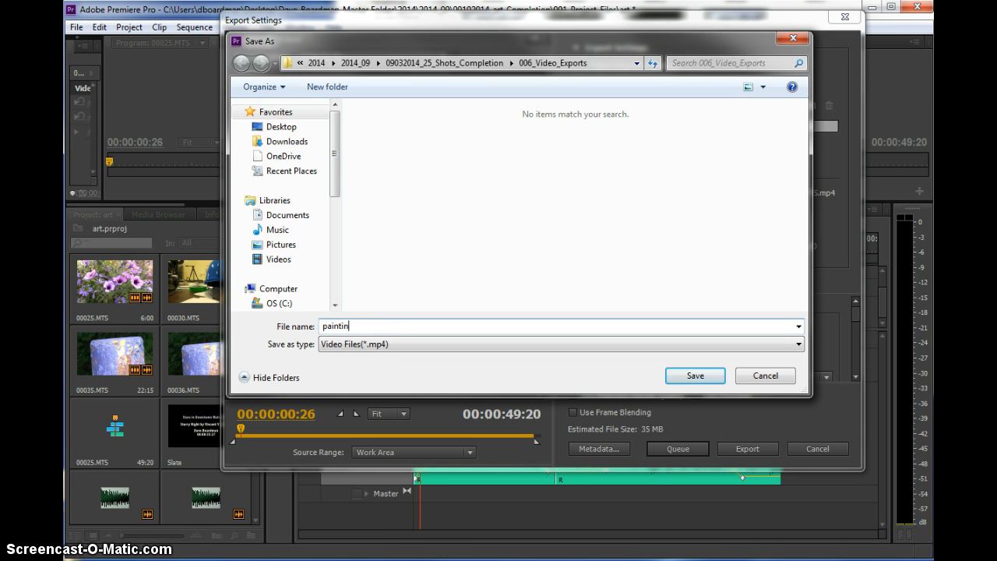
pyautogui.click(281, 126)
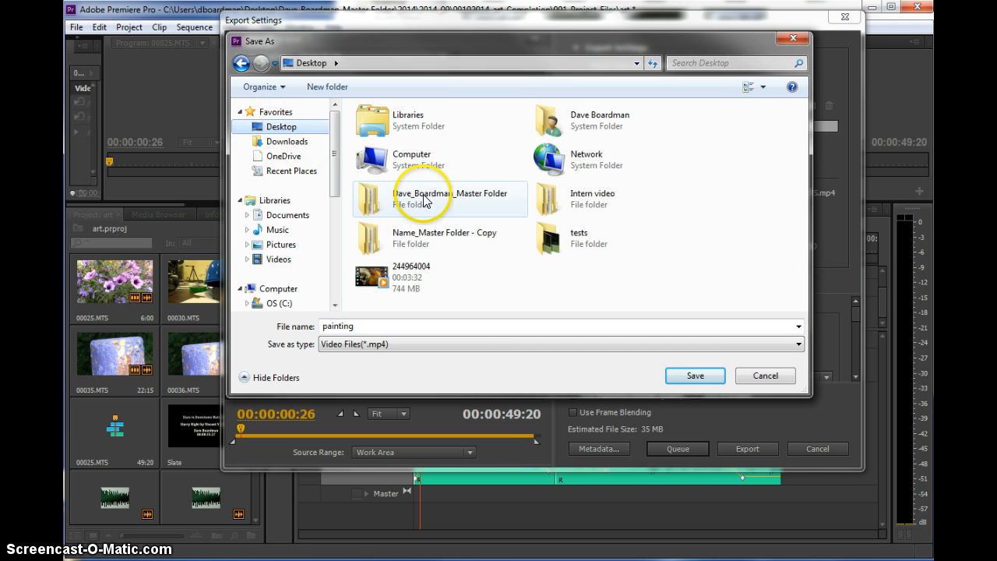
pyautogui.doubleClick(422, 198)
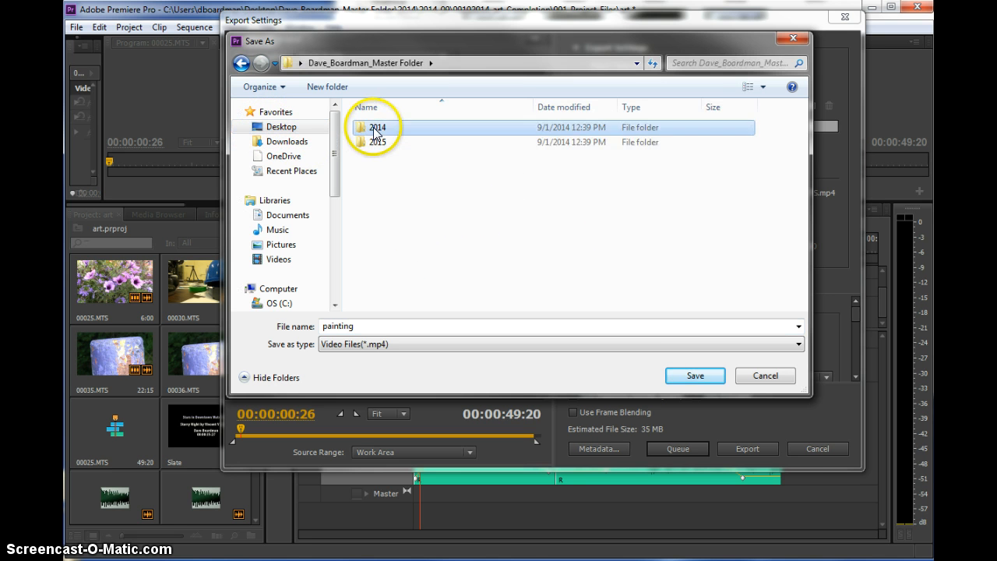
pyautogui.doubleClick(380, 127)
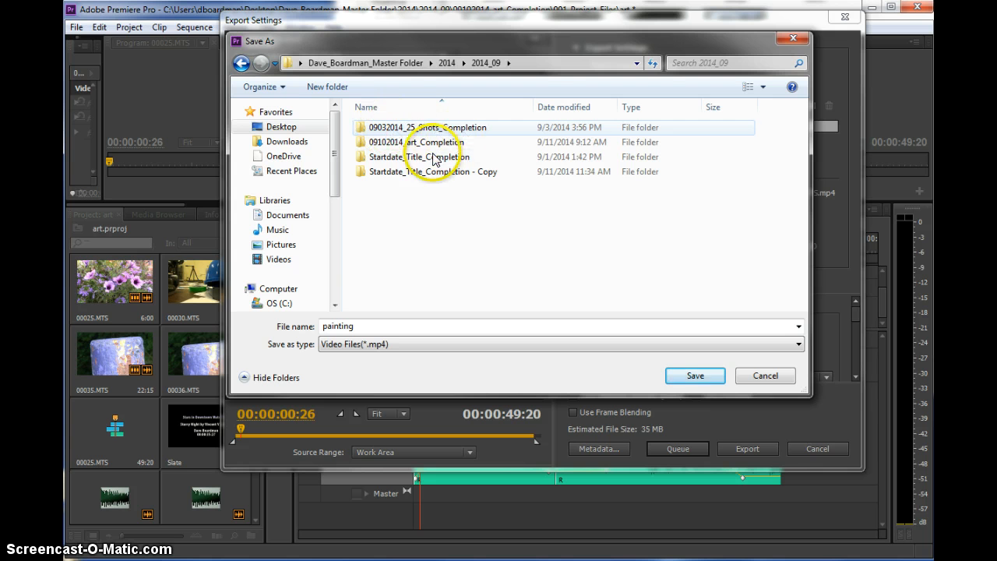
pyautogui.doubleClick(421, 141)
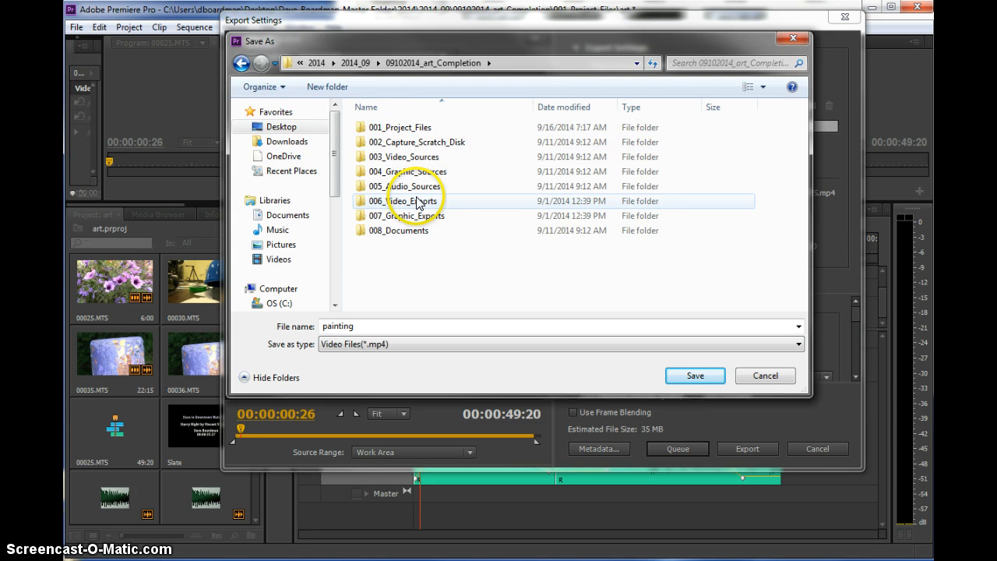
pyautogui.doubleClick(404, 200)
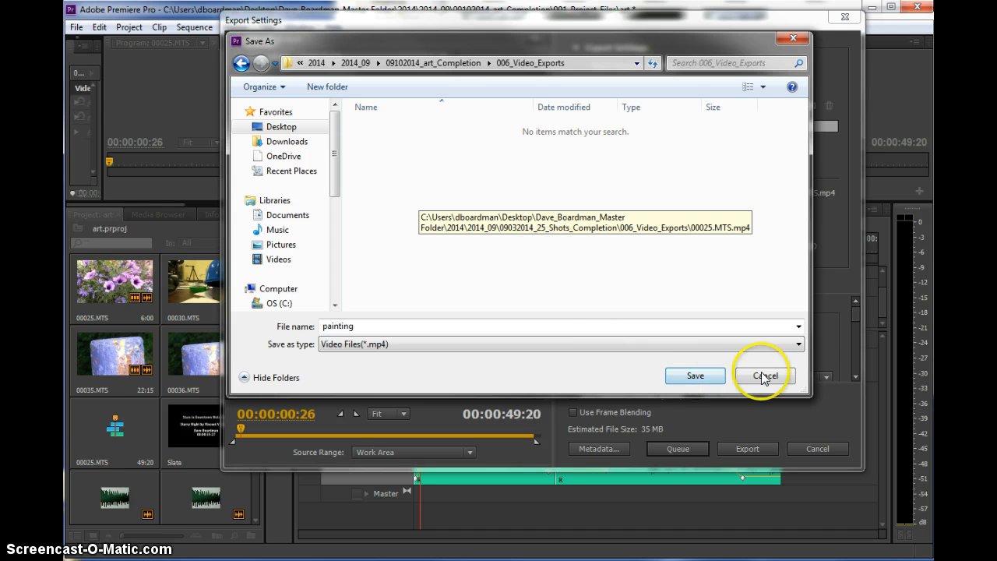
pyautogui.click(764, 374)
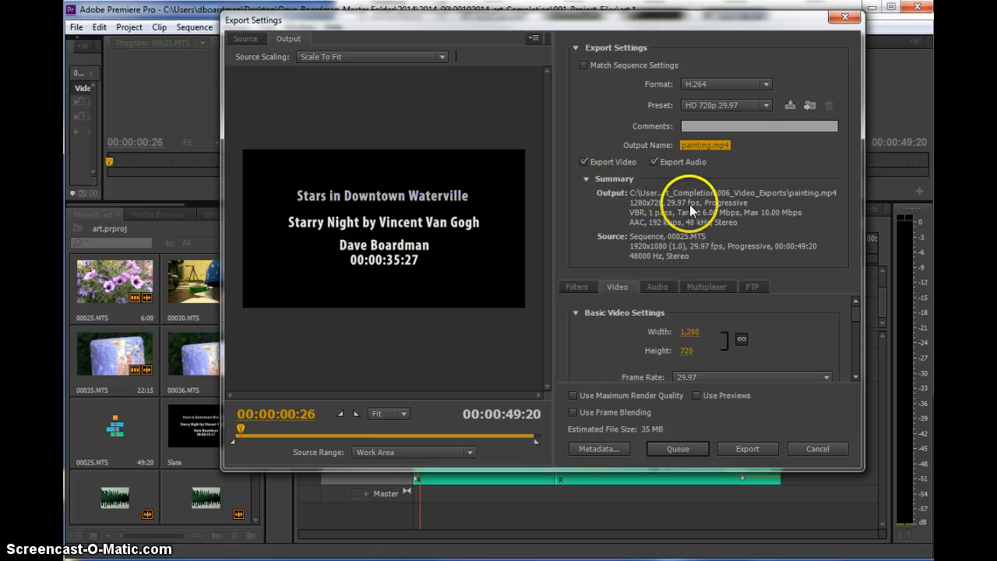
pyautogui.moveTo(654, 199)
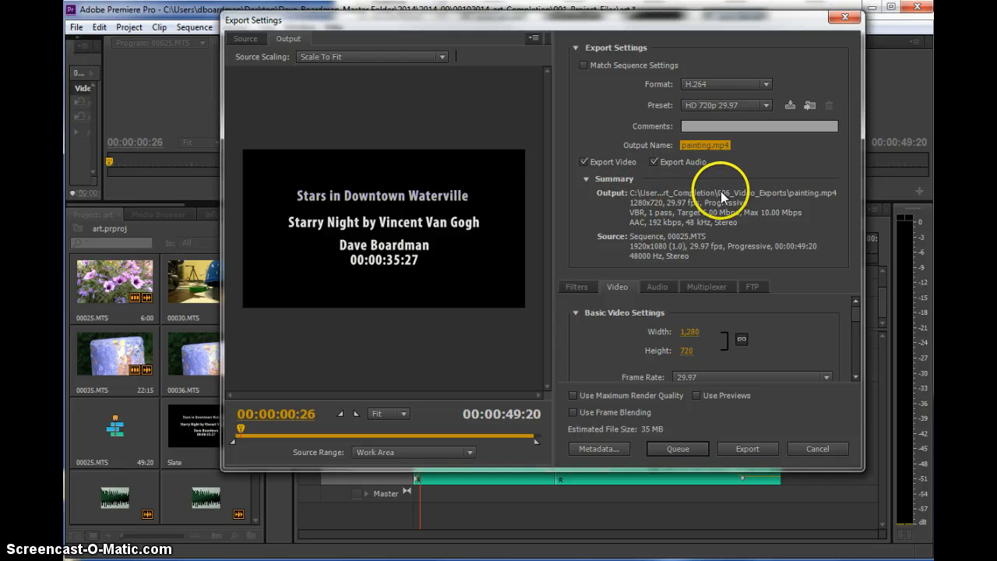
pyautogui.moveTo(810, 201)
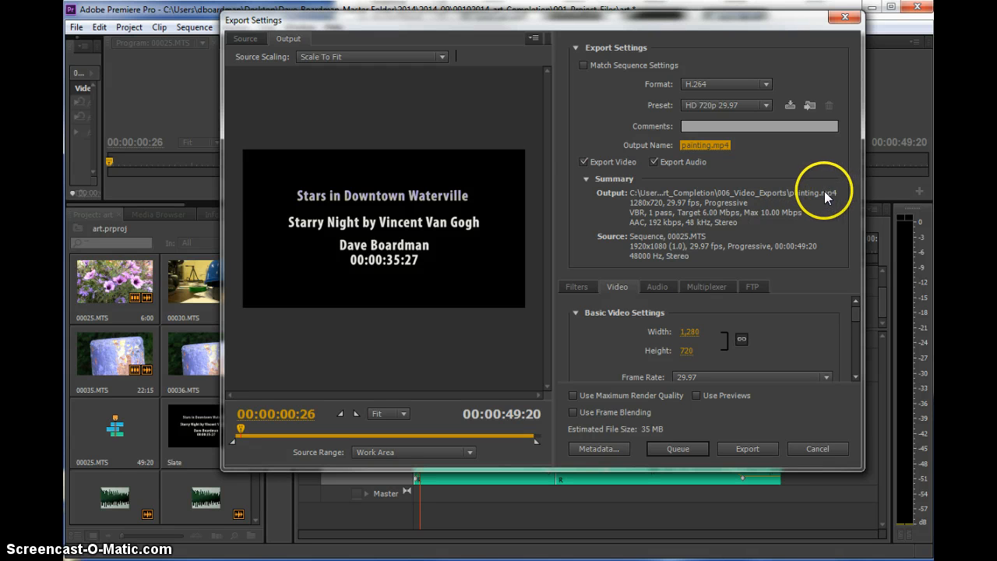
pyautogui.moveTo(736, 241)
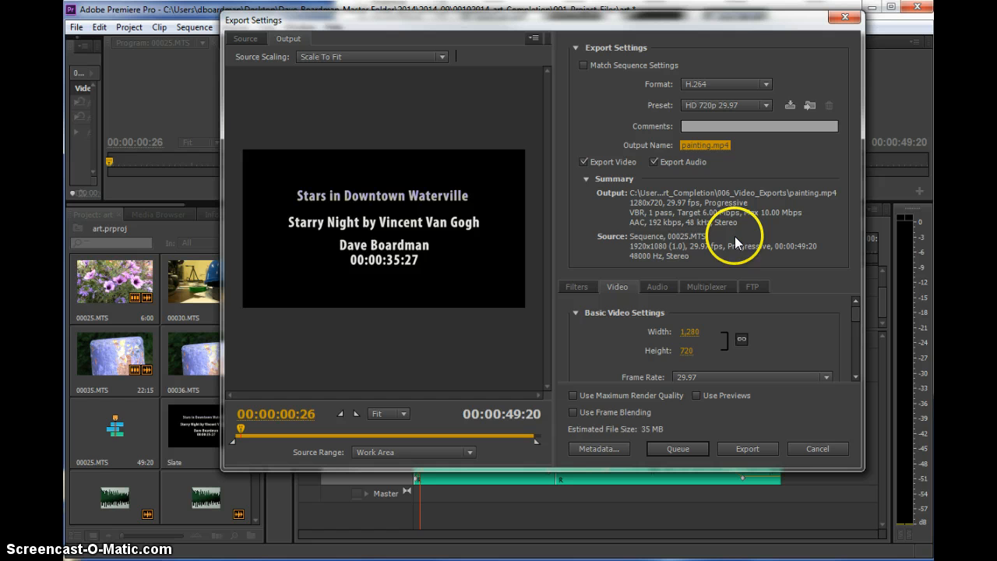
pyautogui.moveTo(771, 215)
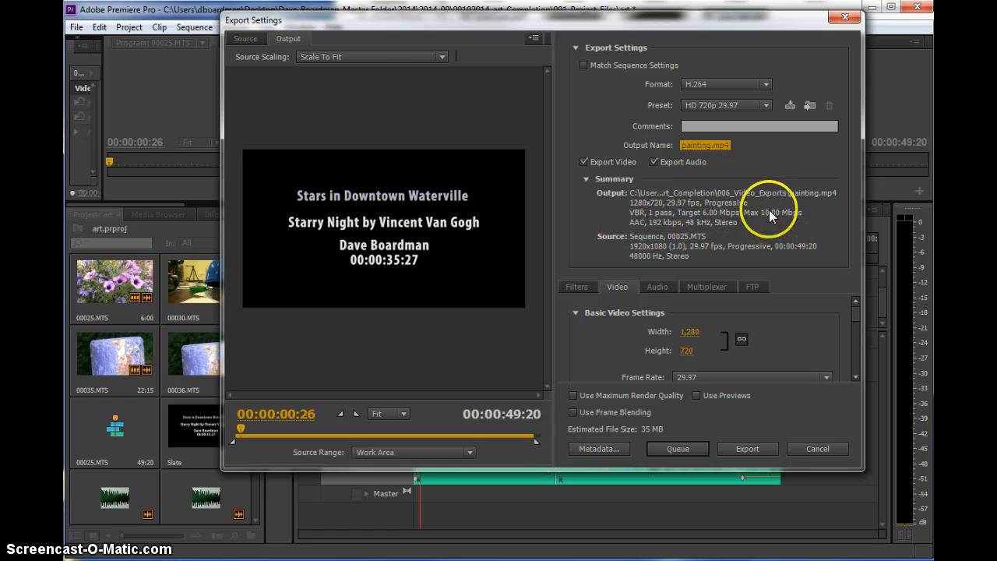
pyautogui.moveTo(640, 220)
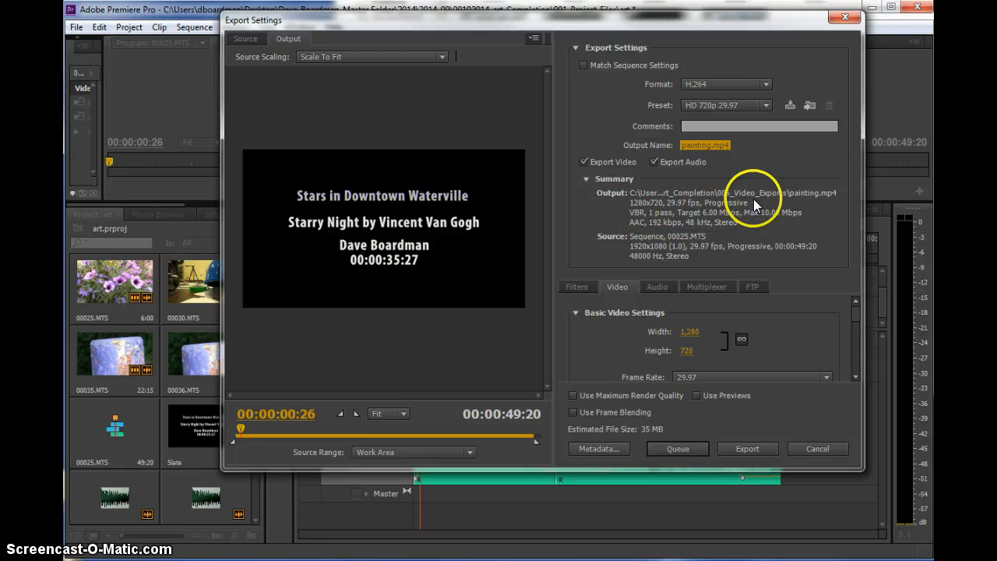
pyautogui.moveTo(714, 217)
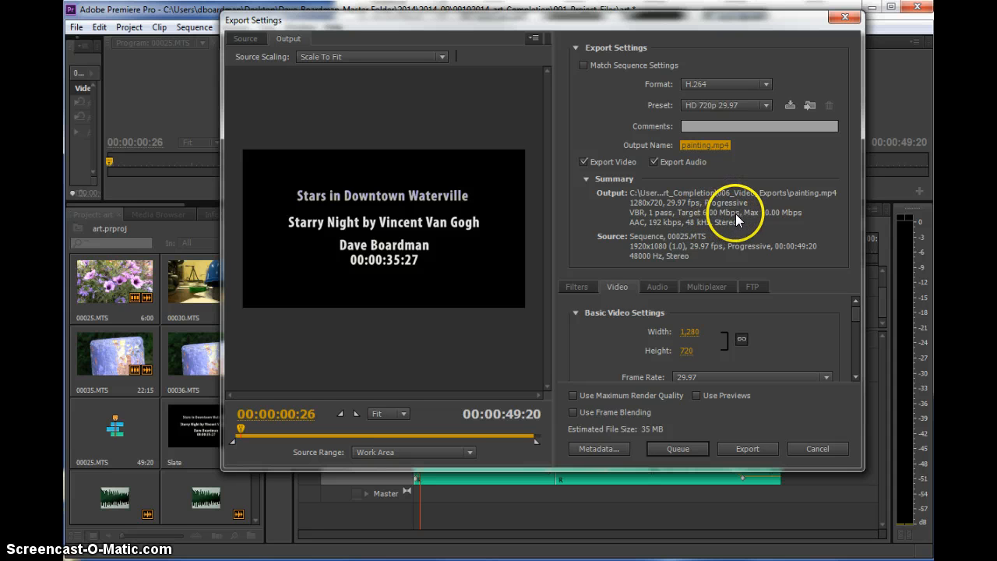
pyautogui.moveTo(704, 224)
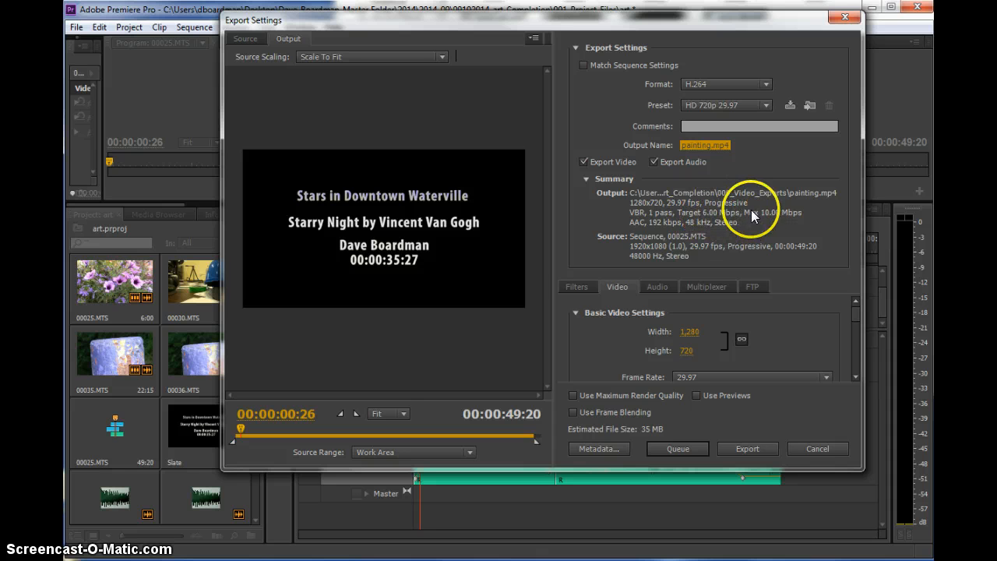
pyautogui.moveTo(767, 225)
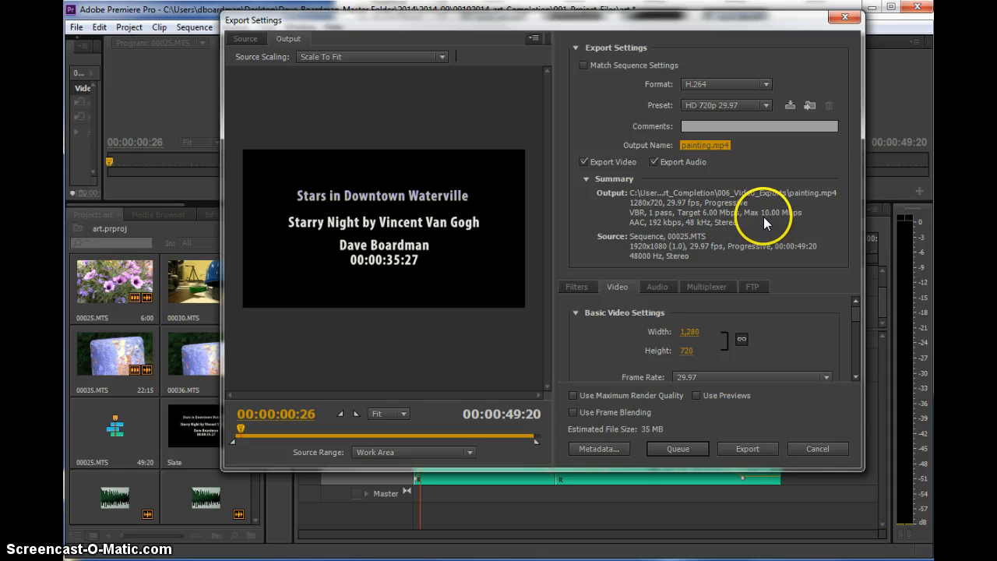
pyautogui.moveTo(822, 239)
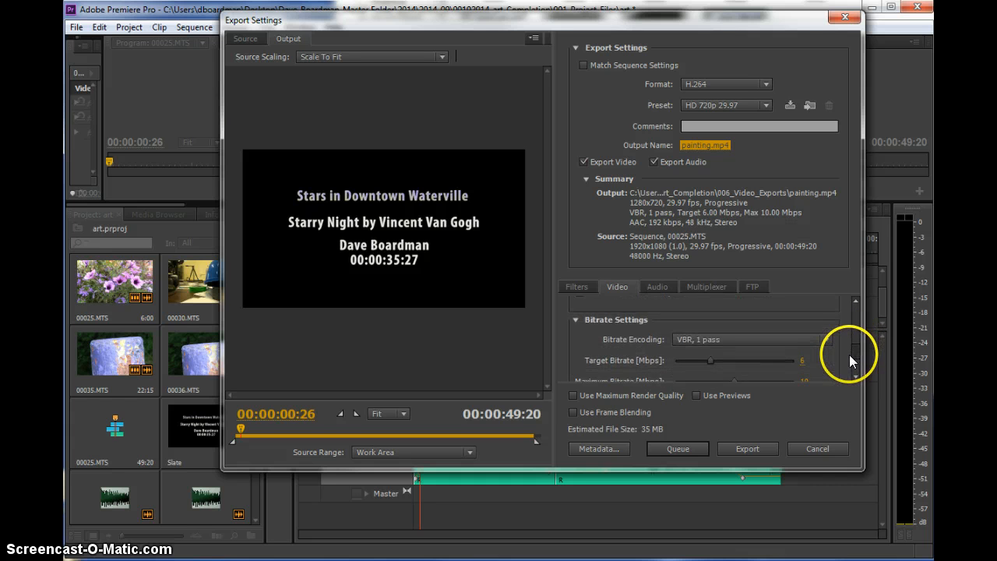
pyautogui.moveTo(710, 339)
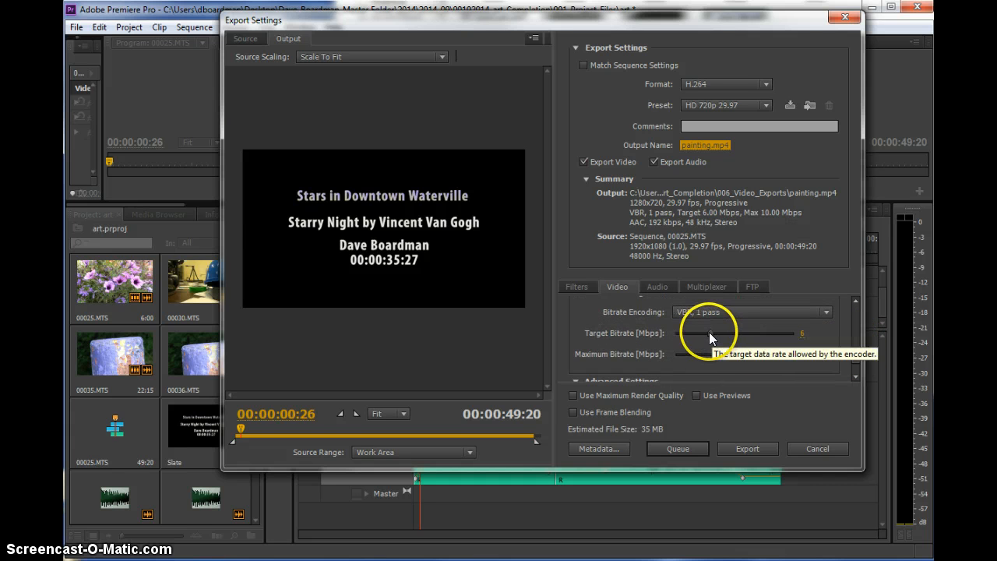
# Try target bitrates up to 9.5 Mbps and VBR 2 pass, then return to VBR 1 pass at 6 Mbps.
pyautogui.moveTo(709, 332); pyautogui.dragTo(716, 332)
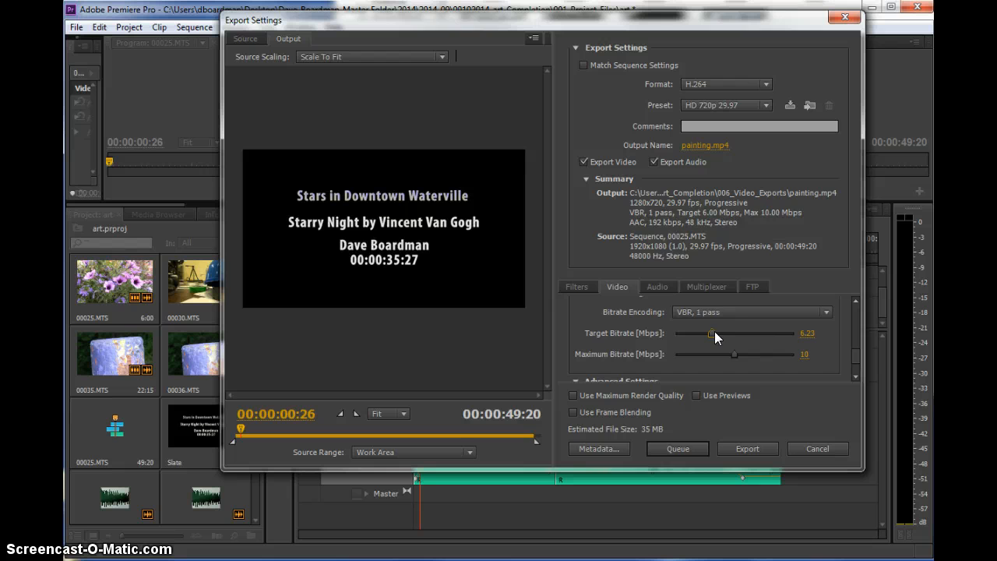
pyautogui.moveTo(715, 333); pyautogui.dragTo(731, 334)
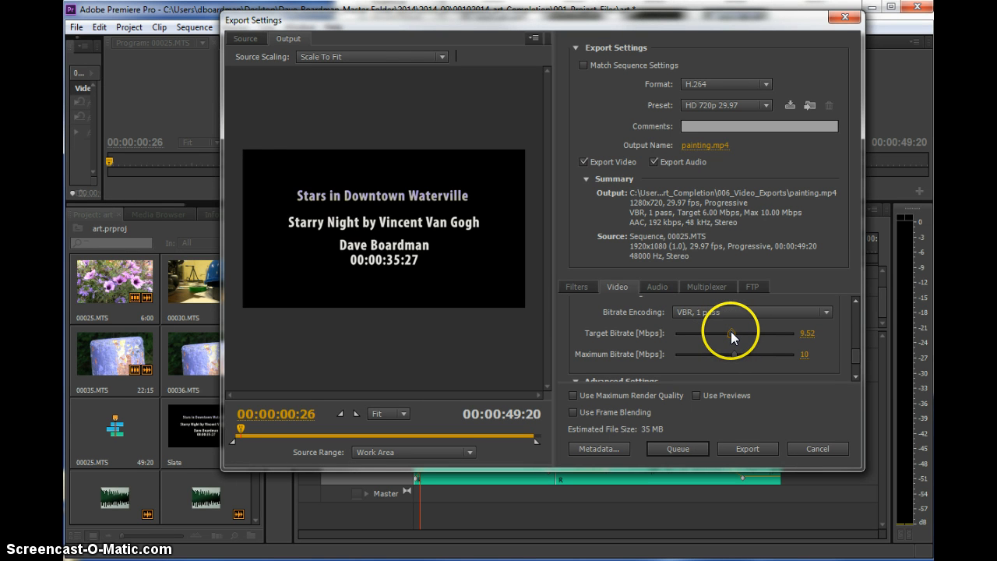
pyautogui.moveTo(731, 332); pyautogui.dragTo(719, 333)
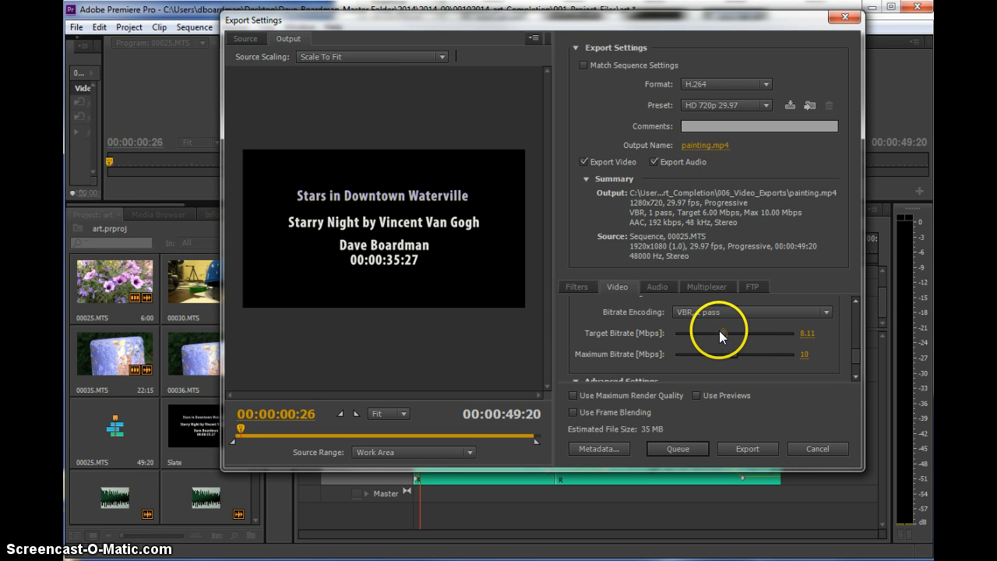
pyautogui.moveTo(720, 333); pyautogui.dragTo(705, 332)
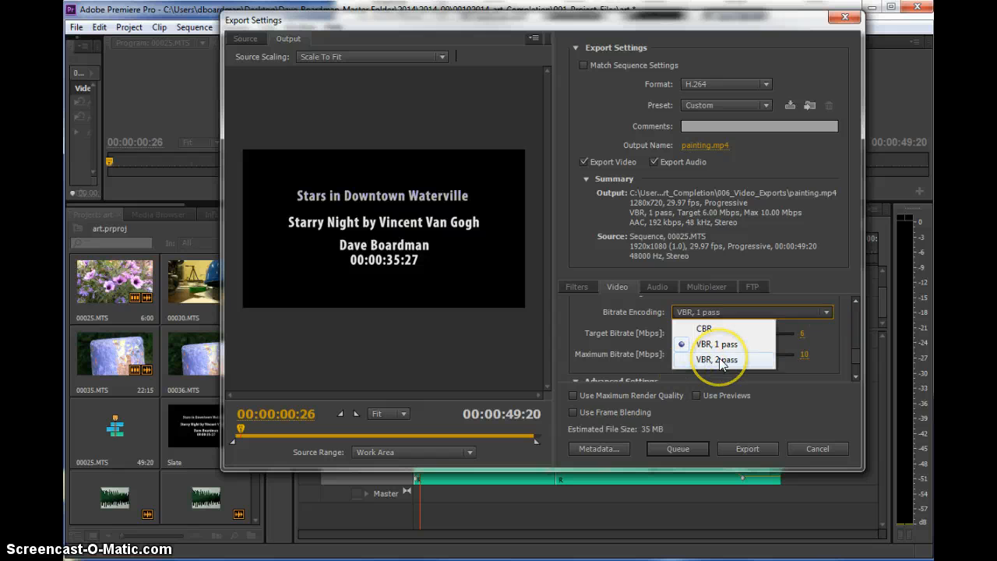
pyautogui.click(720, 359)
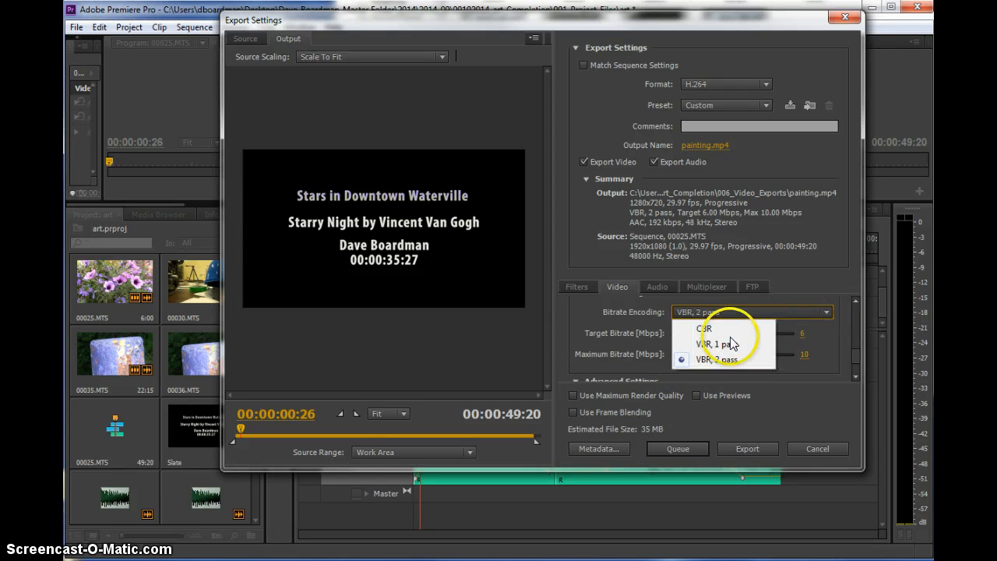
pyautogui.click(713, 342)
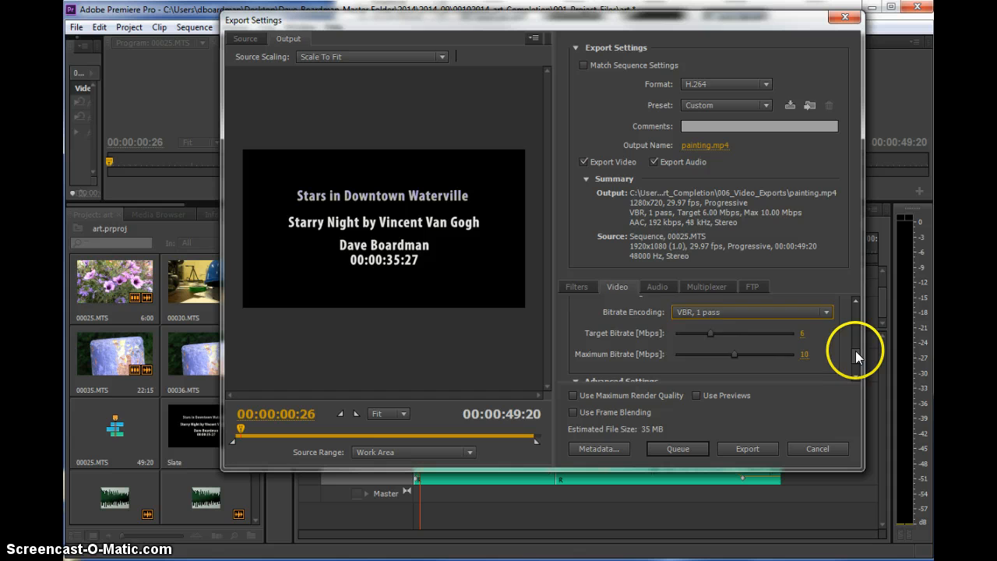
pyautogui.scroll(-3)
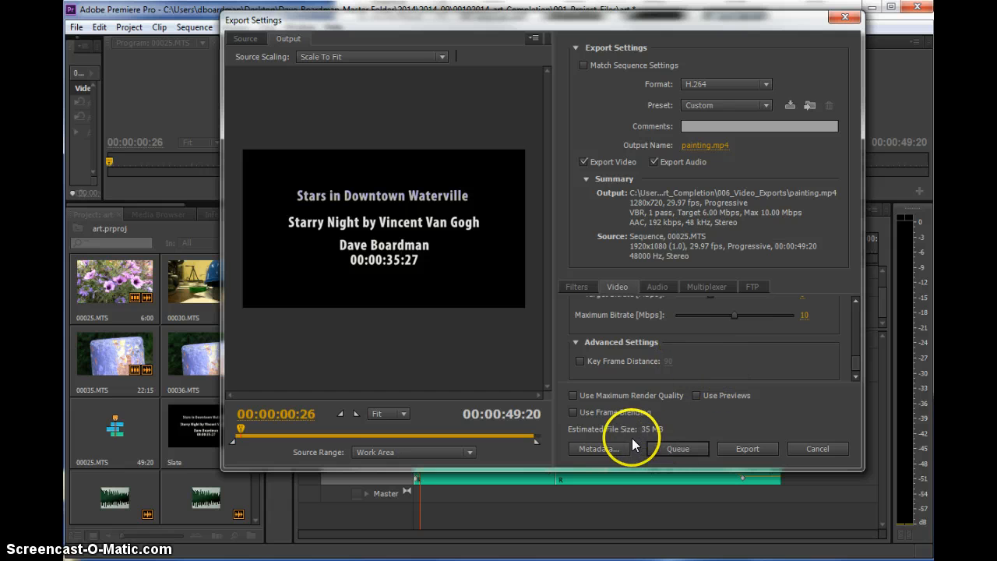
pyautogui.moveTo(649, 435)
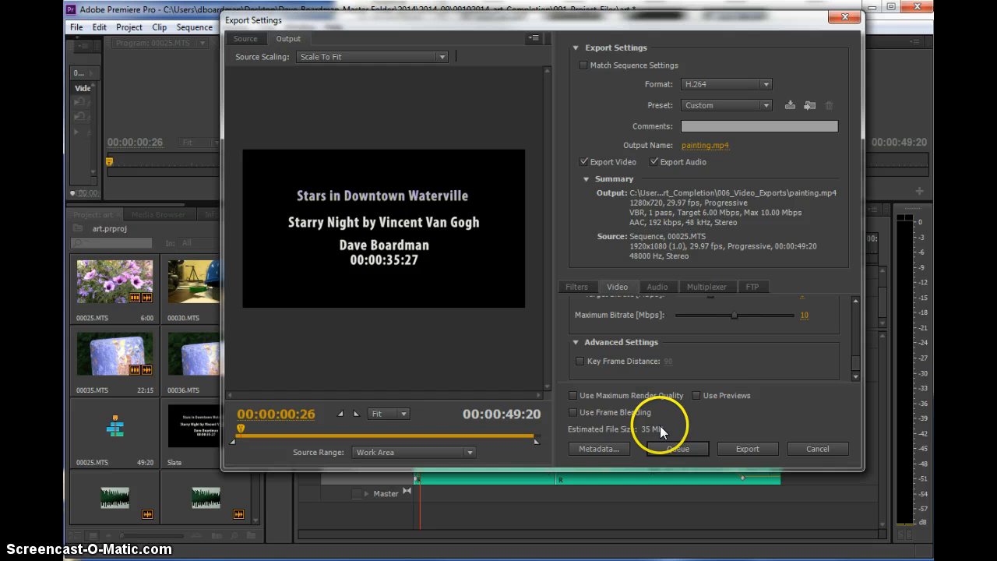
pyautogui.moveTo(796, 341)
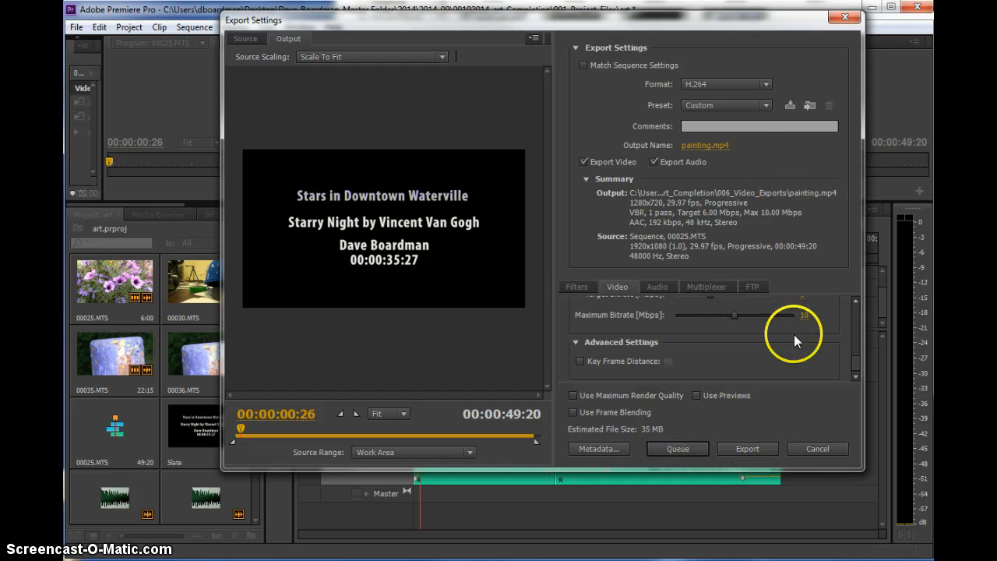
pyautogui.moveTo(747, 448)
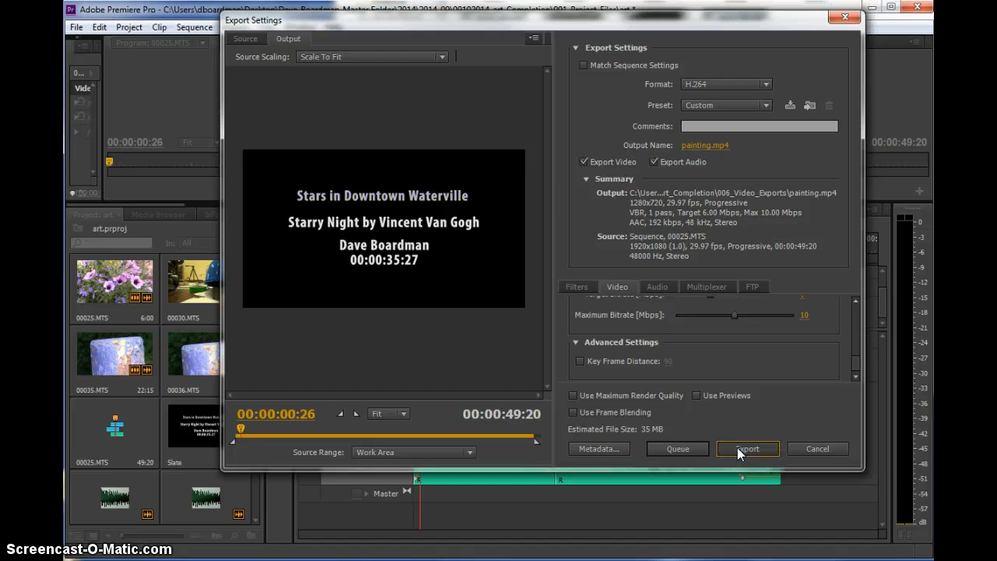
# Start encoding the sequence to painting.mp4 from the Export Settings dialog.
pyautogui.click(747, 449)
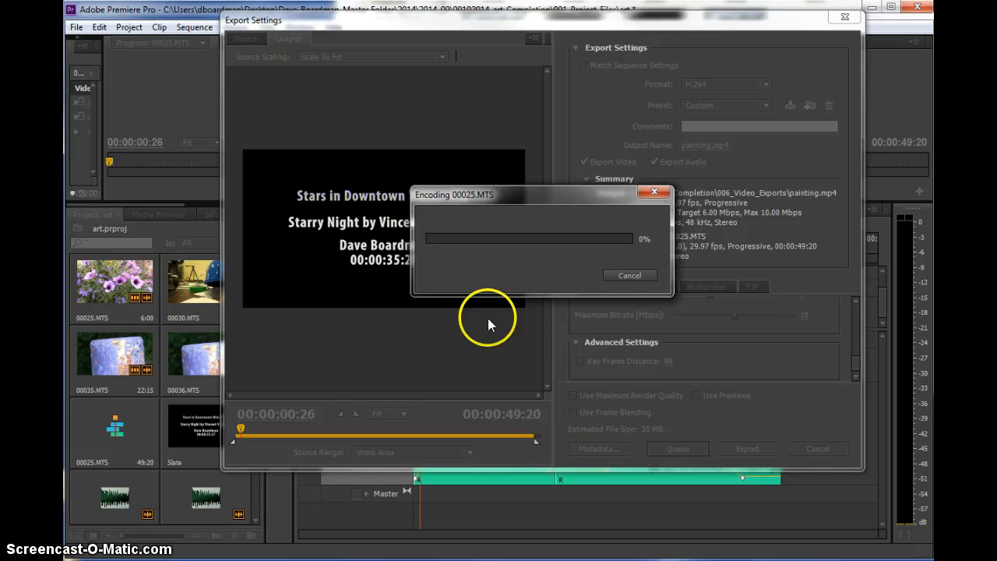
pyautogui.moveTo(699, 341)
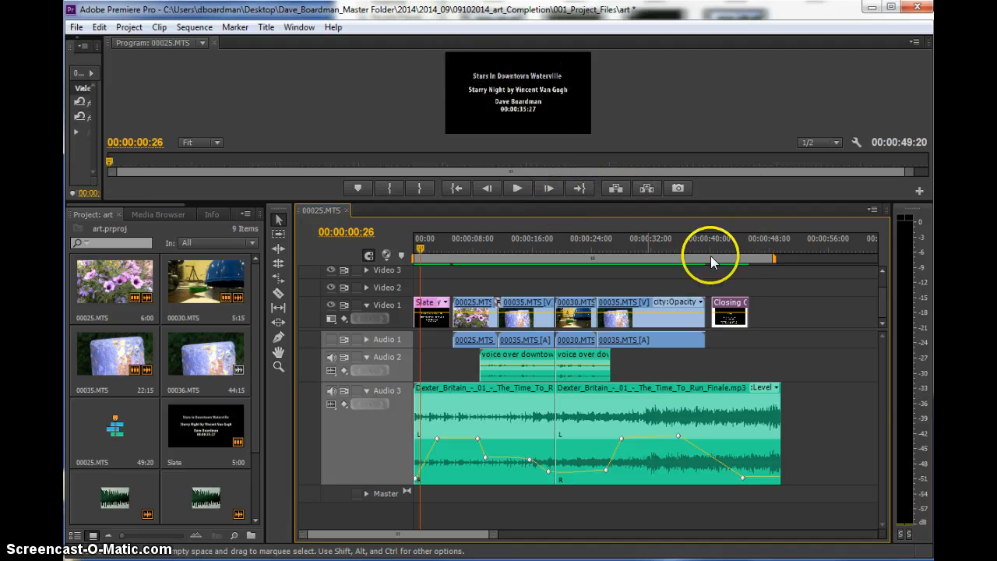
pyautogui.moveTo(307, 72)
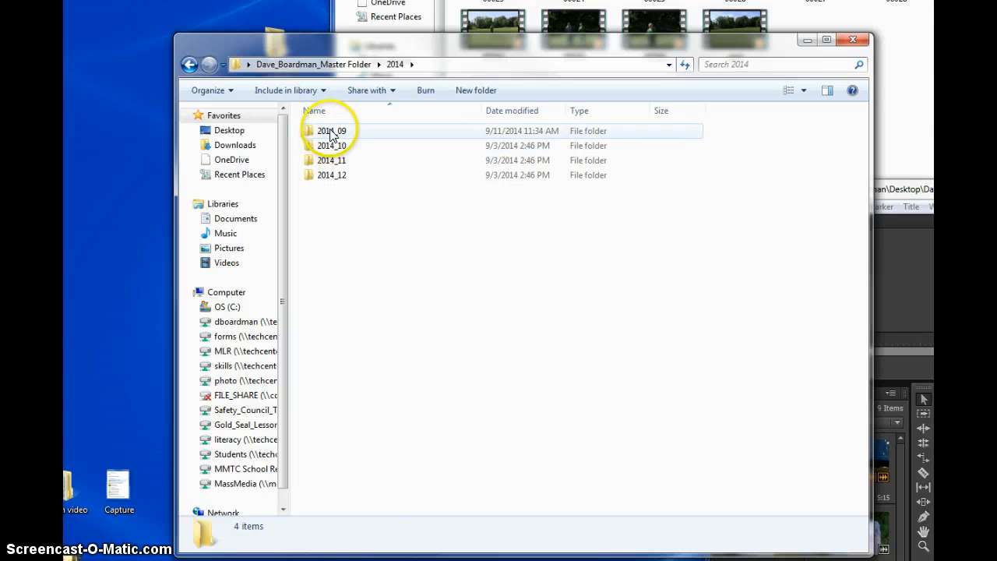
# Browse 2014_09 > 09102014_art_Completion > 006_Video_Exports and open the painting file's Properties.
pyautogui.doubleClick(329, 130)
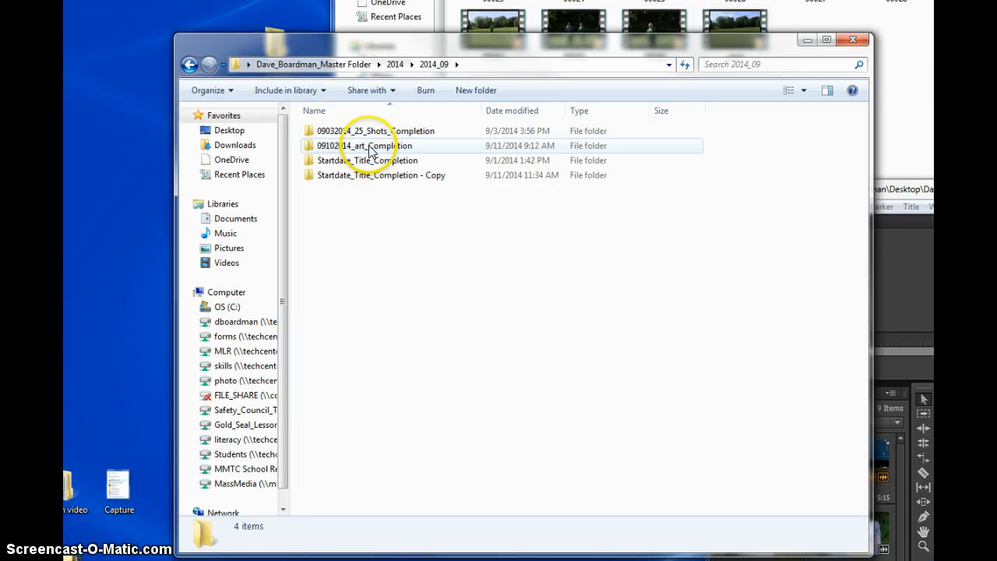
pyautogui.doubleClick(367, 146)
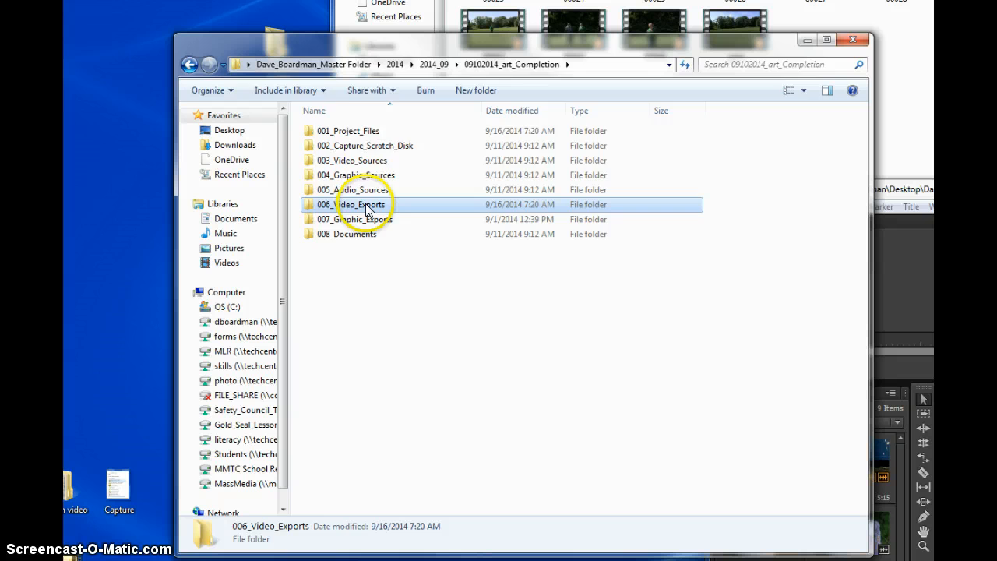
pyautogui.doubleClick(364, 204)
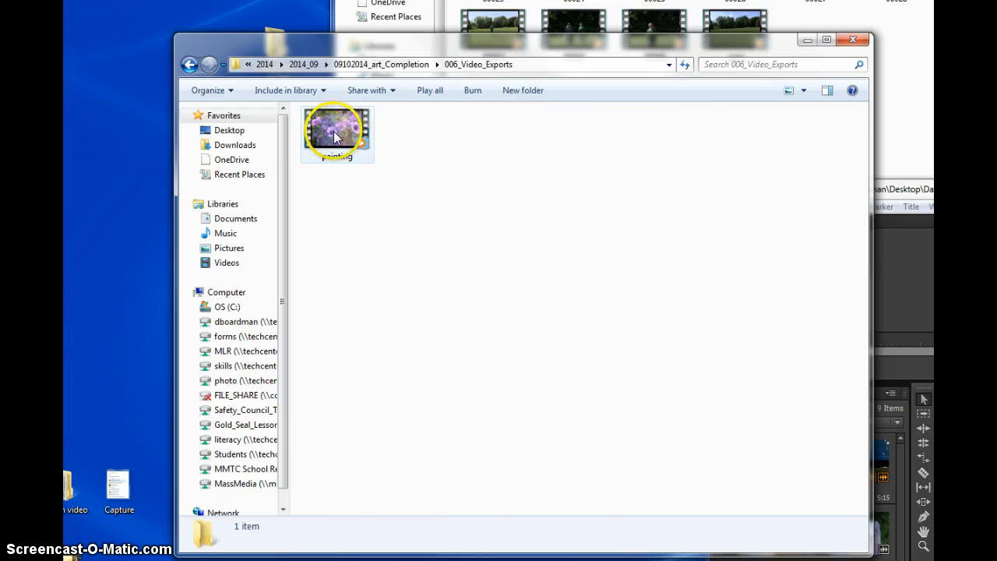
pyautogui.rightClick(337, 136)
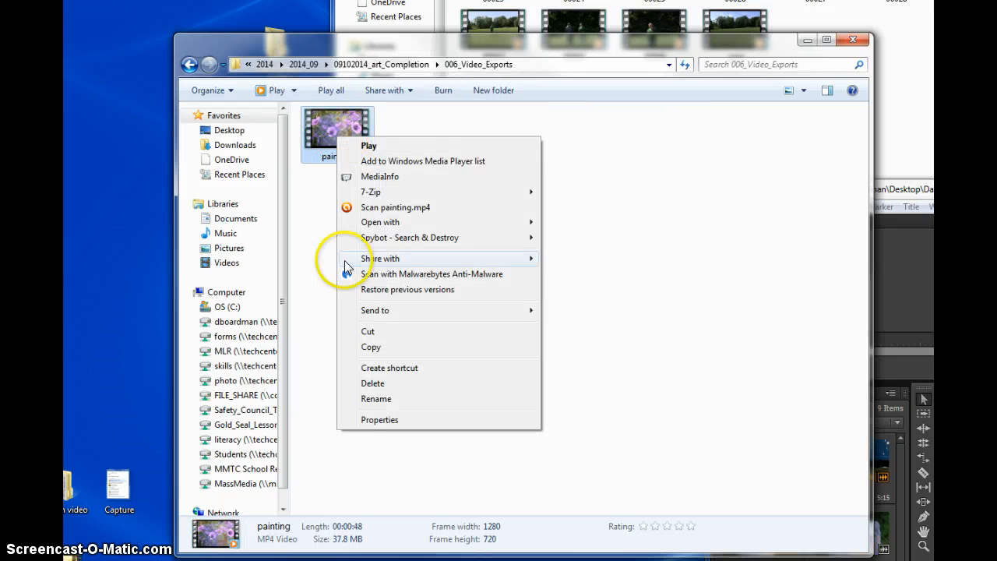
pyautogui.click(379, 419)
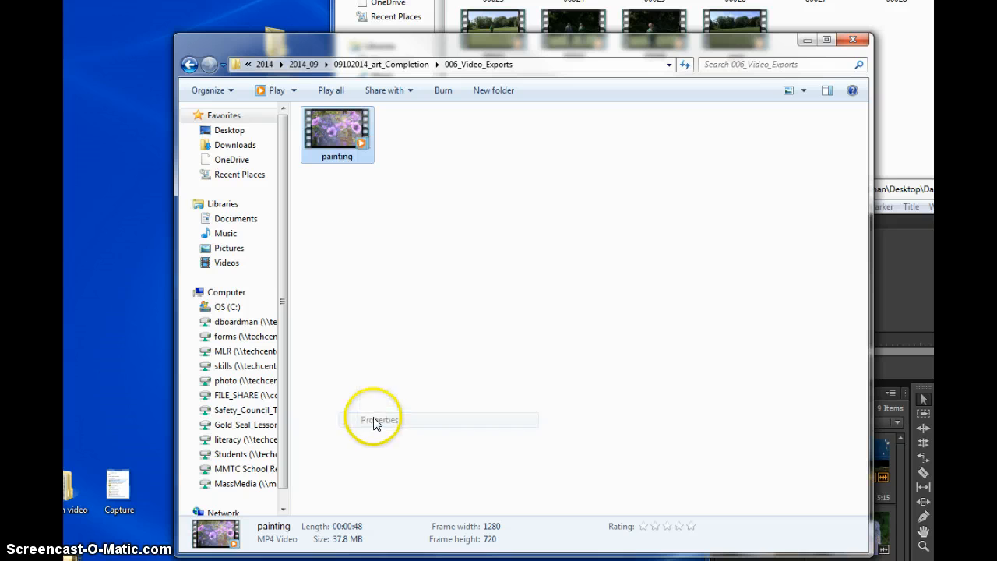
# Review painting.mp4's Details tab: 1280x720 frames, 29 fps, 48 kHz stereo, 37.8 MB MP4.
pyautogui.click(373, 420)
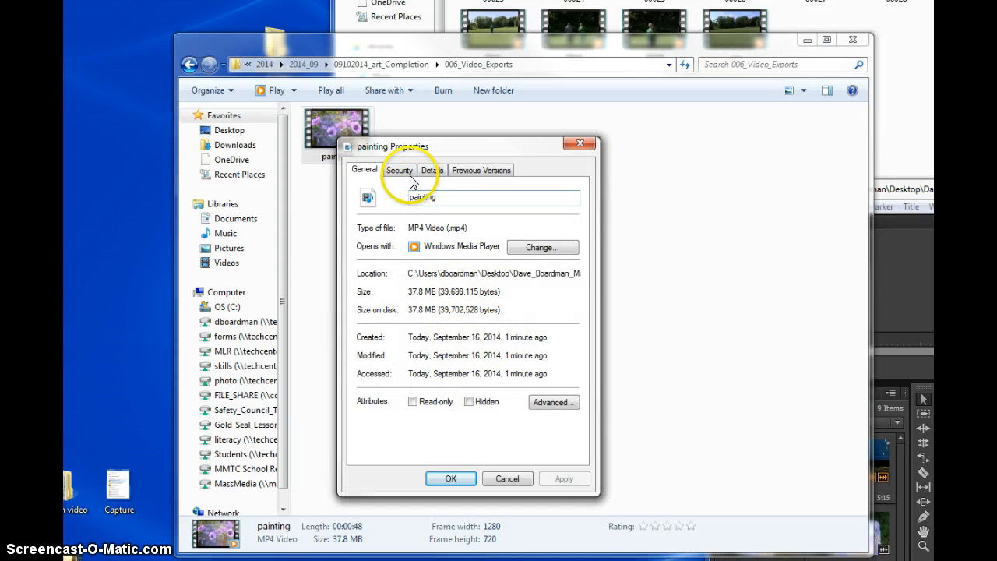
pyautogui.click(431, 170)
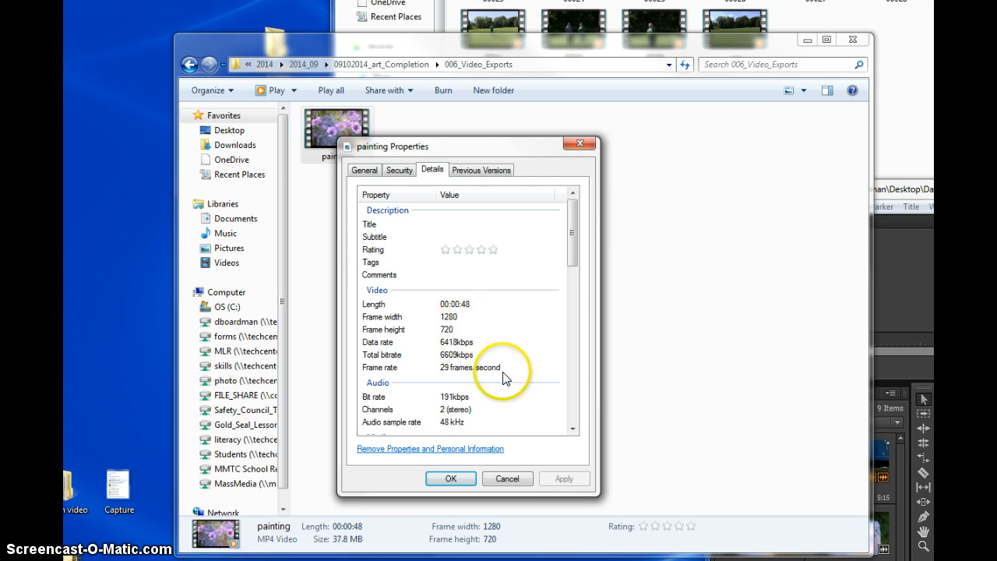
pyautogui.scroll(-3)
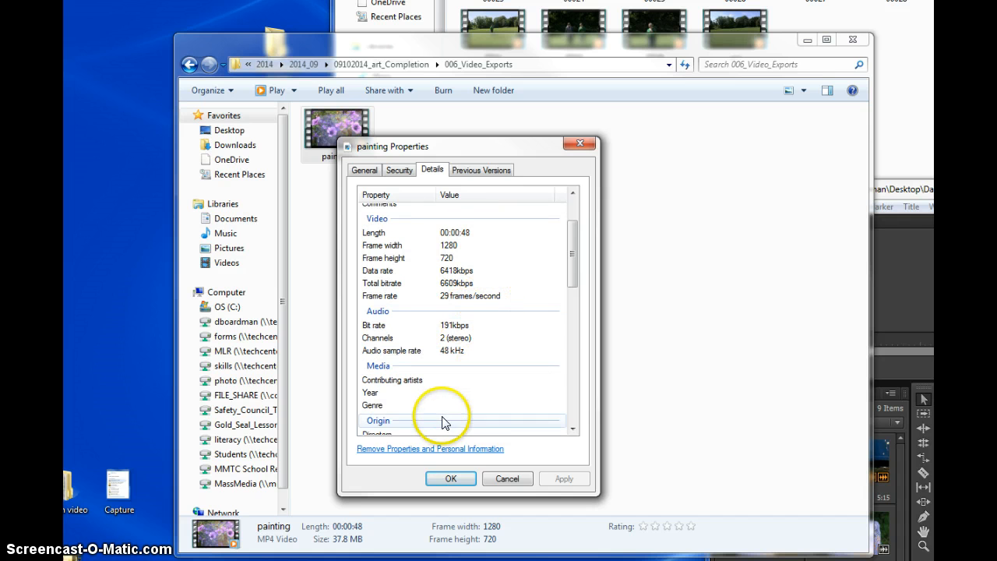
pyautogui.scroll(-3)
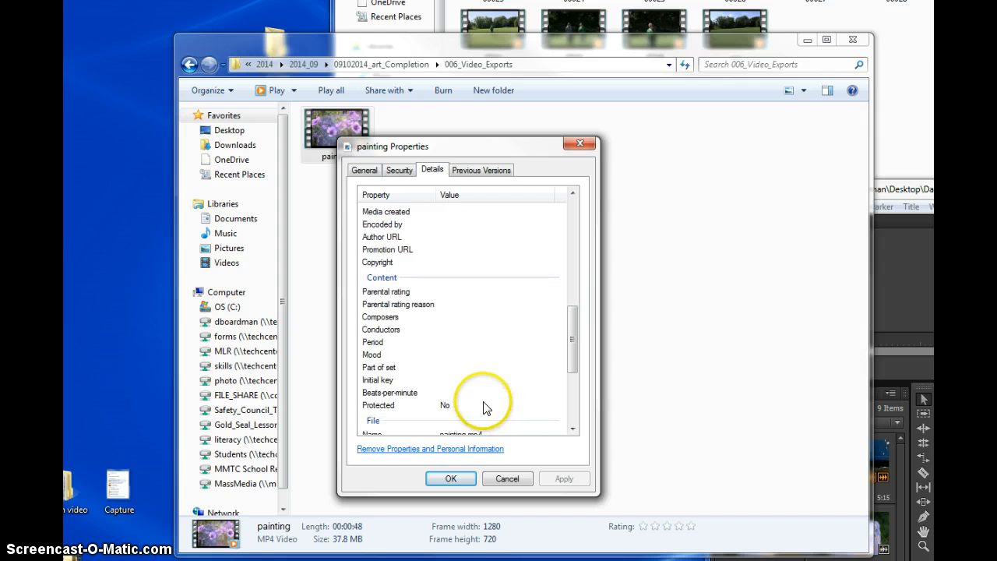
pyautogui.scroll(-3)
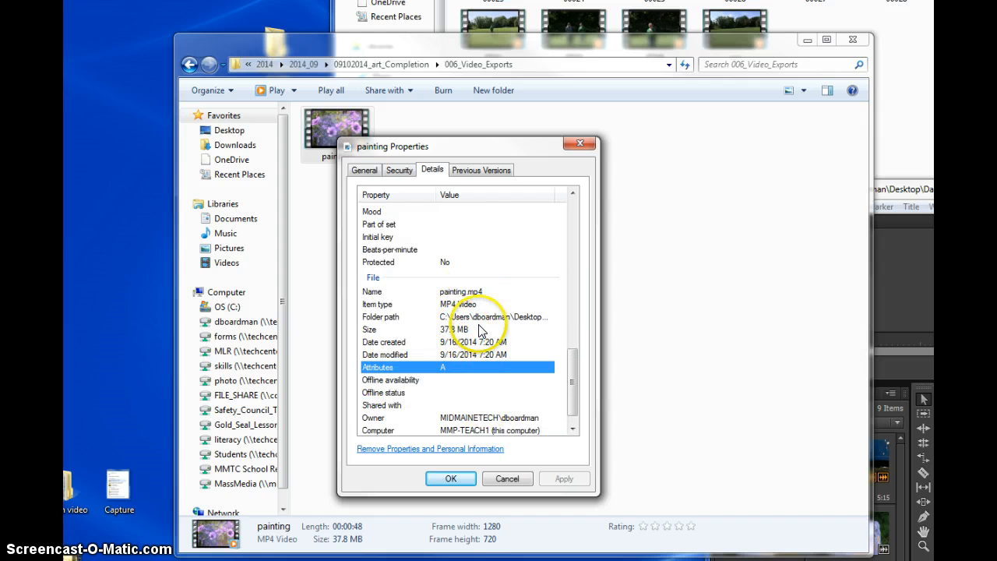